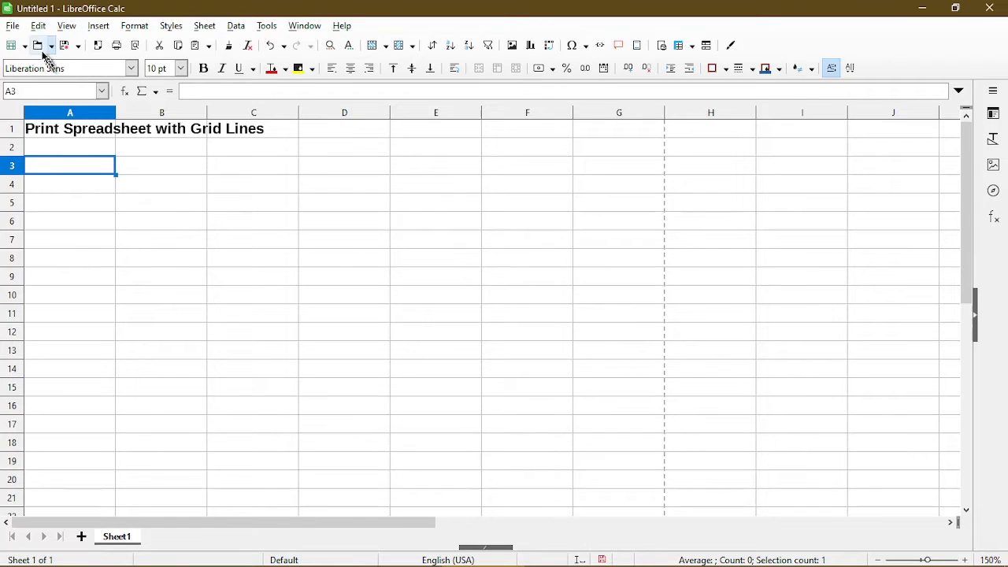
- Open the print preview twice to check the title-only page without grid lines
{"action": "left_click", "coordinate": [13, 25]}
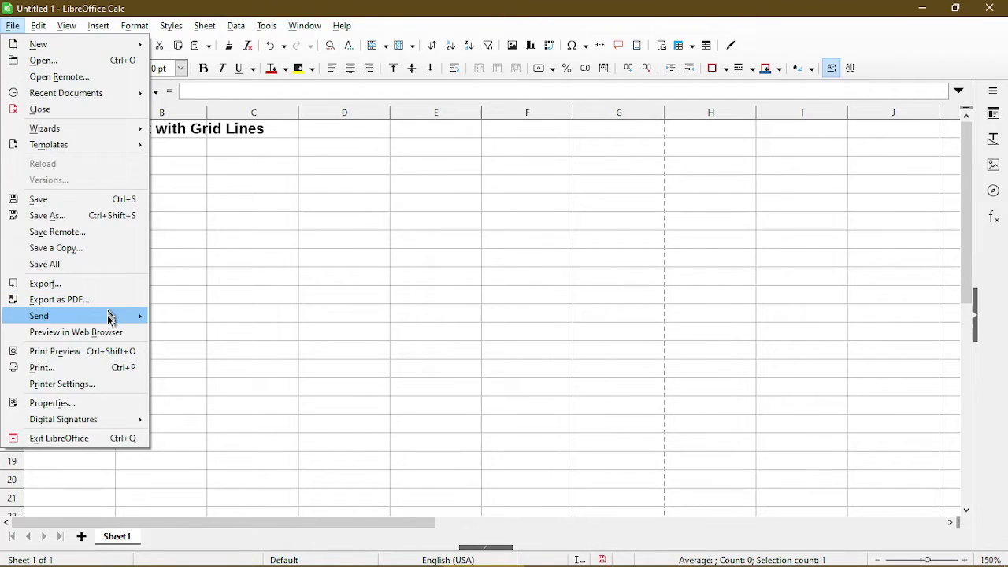
{"action": "left_click", "coordinate": [54, 351]}
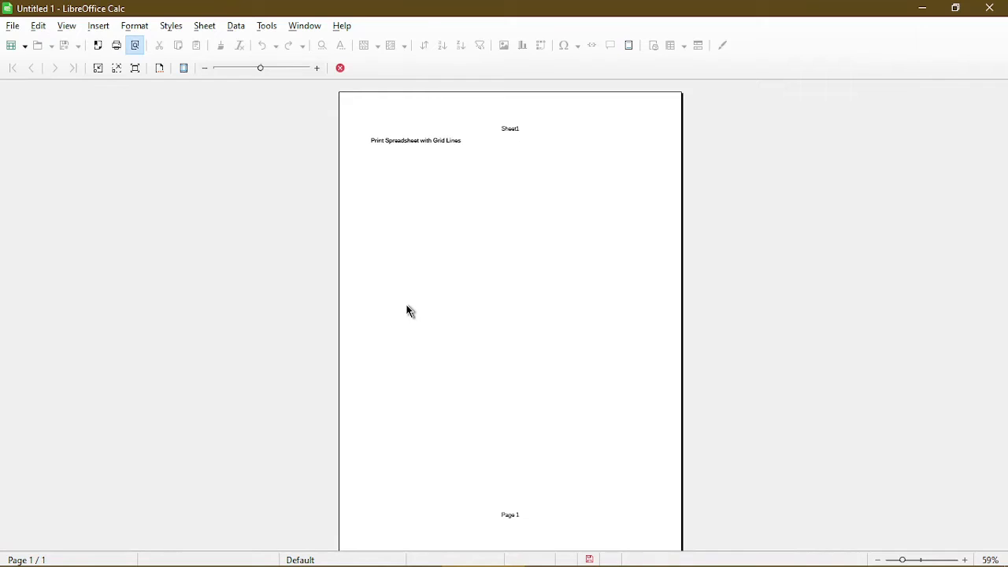
{"action": "mouse_move", "coordinate": [449, 273]}
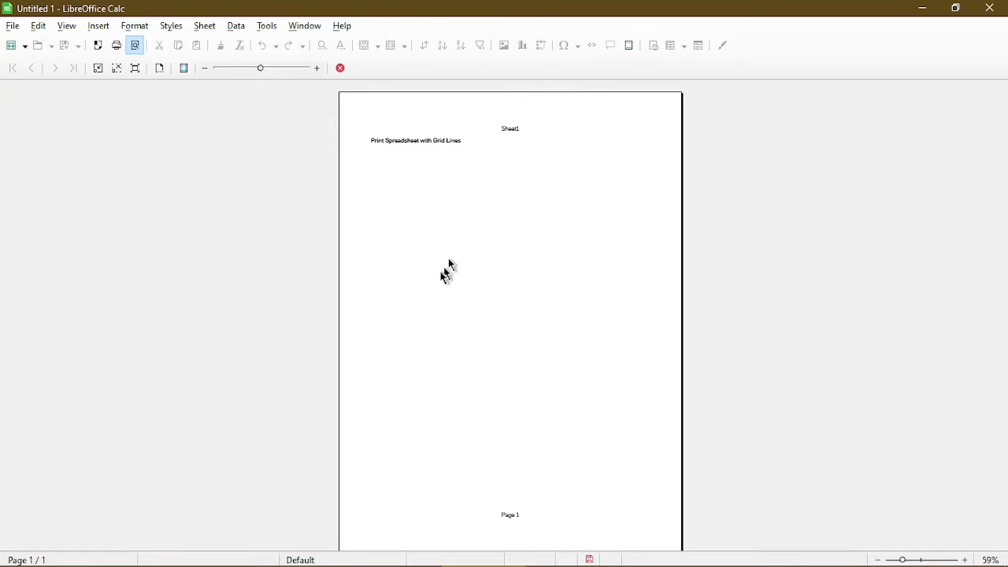
{"action": "mouse_move", "coordinate": [419, 386]}
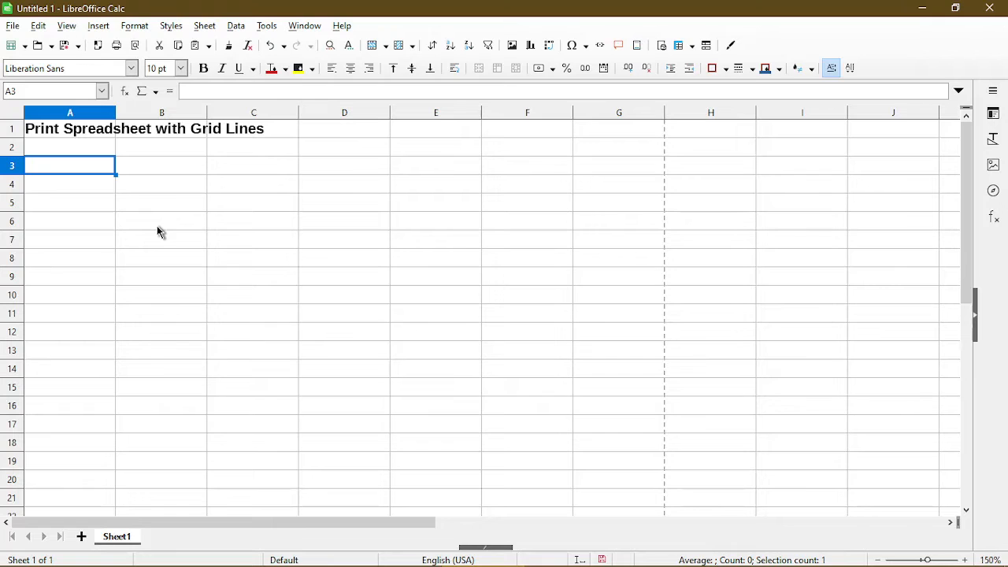
{"action": "mouse_move", "coordinate": [172, 250]}
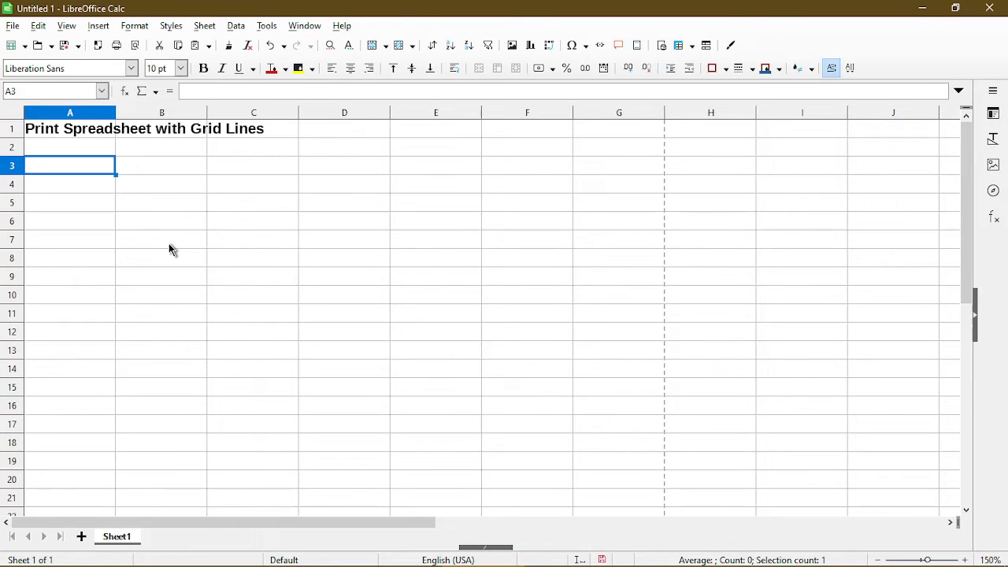
{"action": "left_click", "coordinate": [12, 25]}
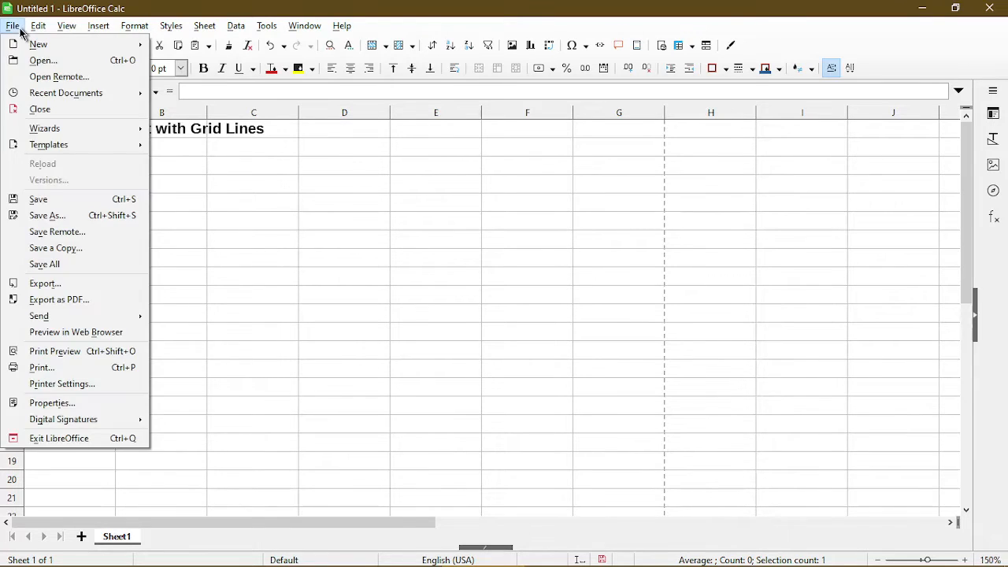
{"action": "left_click", "coordinate": [55, 351]}
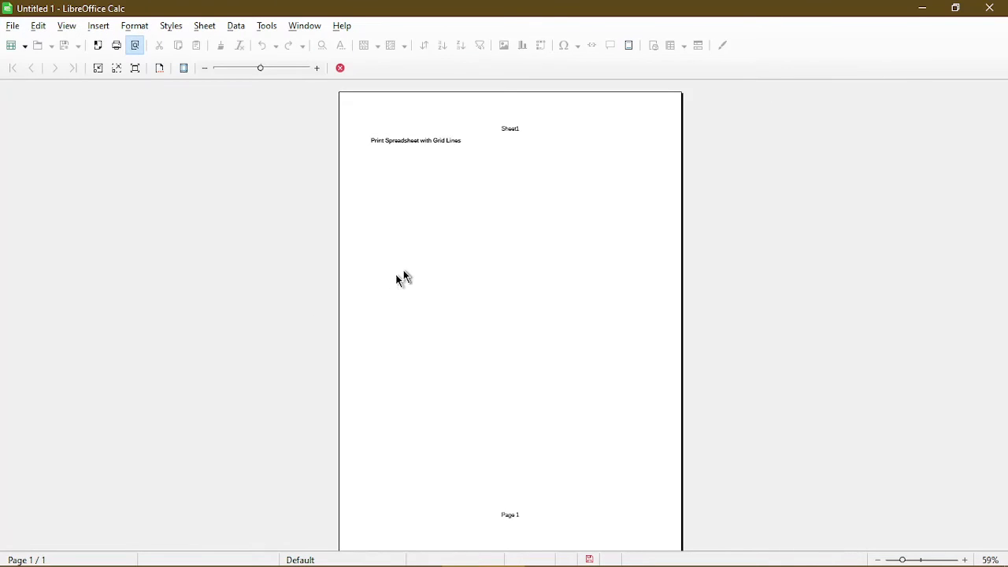
{"action": "mouse_move", "coordinate": [402, 163]}
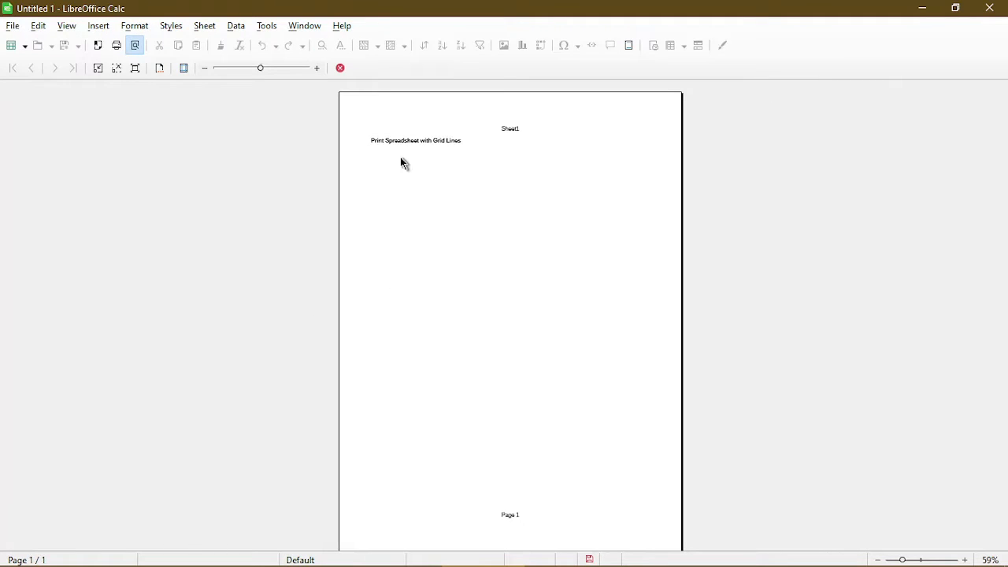
{"action": "mouse_move", "coordinate": [395, 166]}
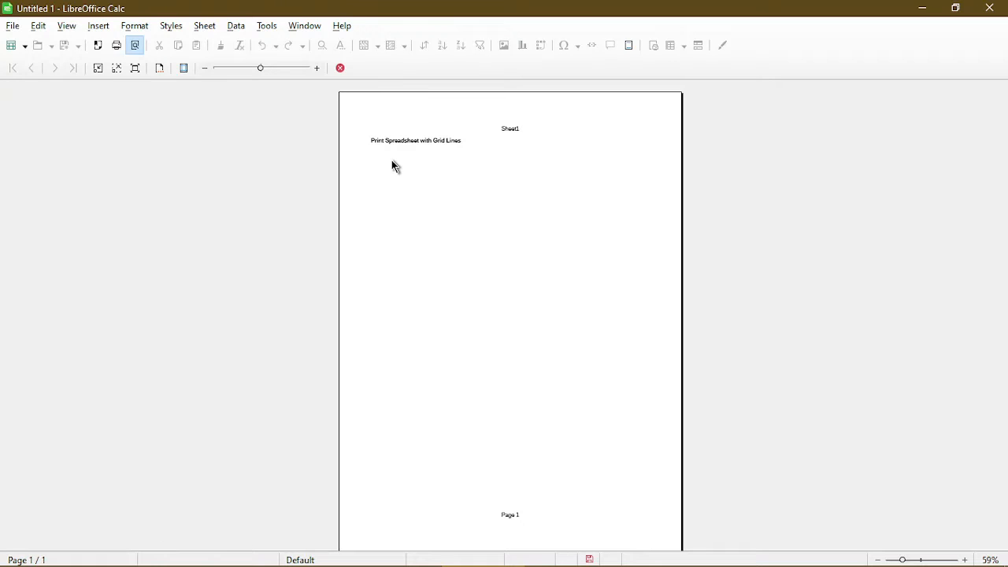
{"action": "mouse_move", "coordinate": [365, 230]}
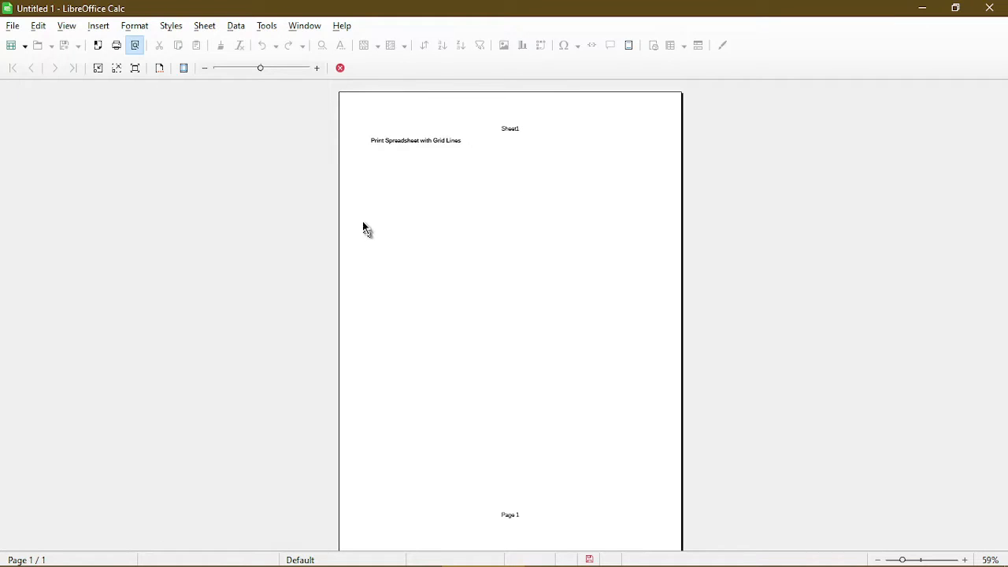
{"action": "mouse_move", "coordinate": [159, 68]}
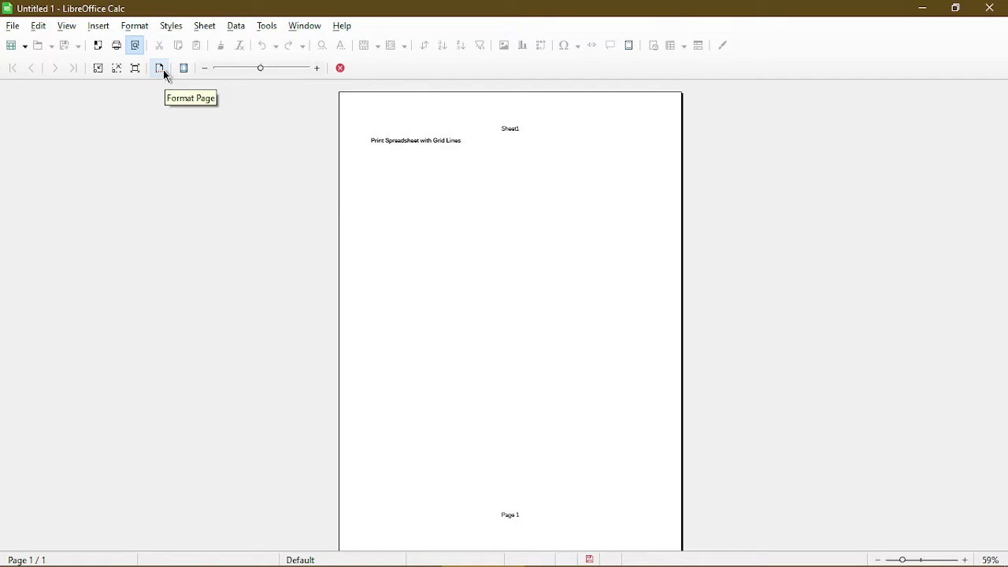
- Turn on grid printing in the page style's Sheet settings
{"action": "left_click", "coordinate": [159, 68]}
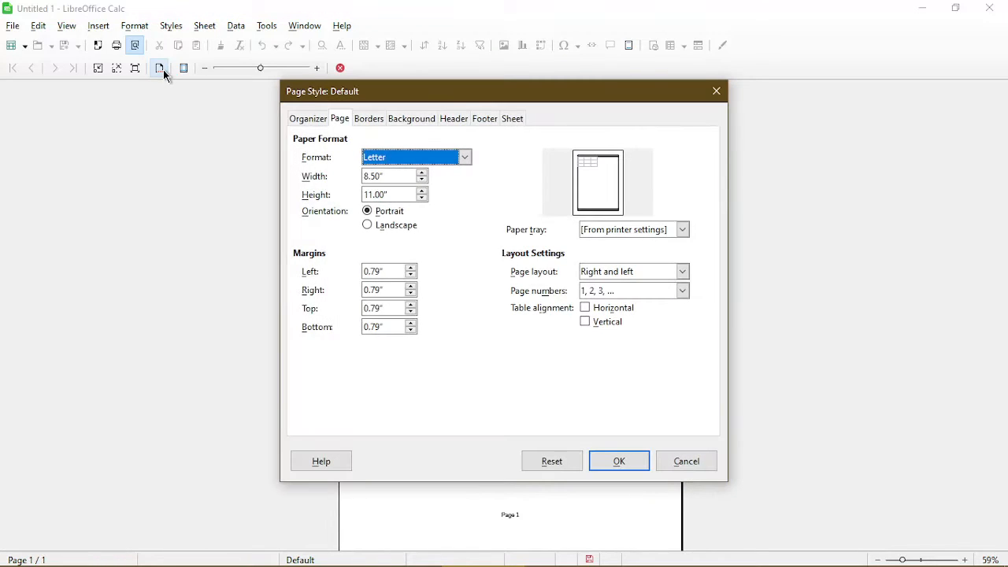
{"action": "mouse_move", "coordinate": [512, 119]}
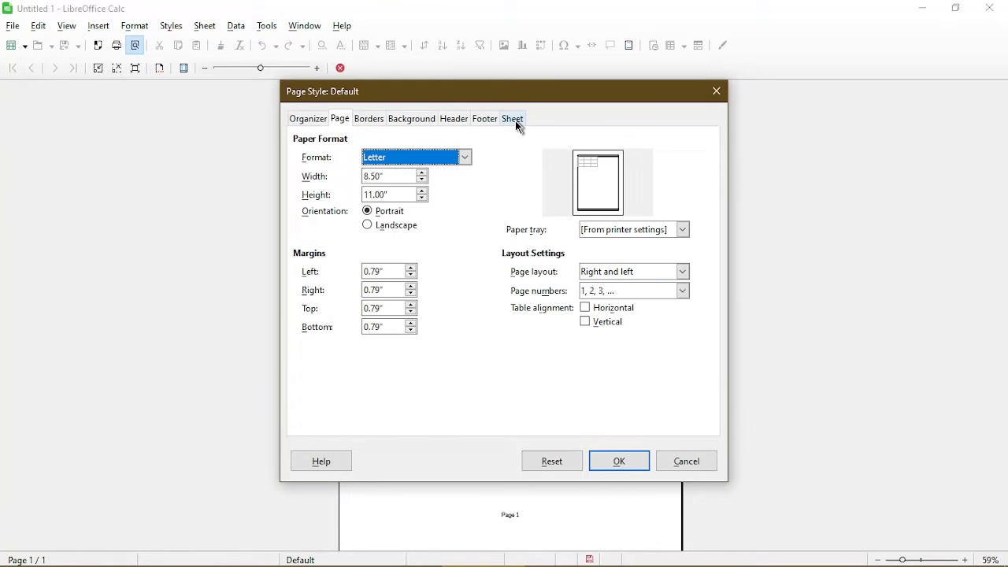
{"action": "left_click", "coordinate": [512, 119]}
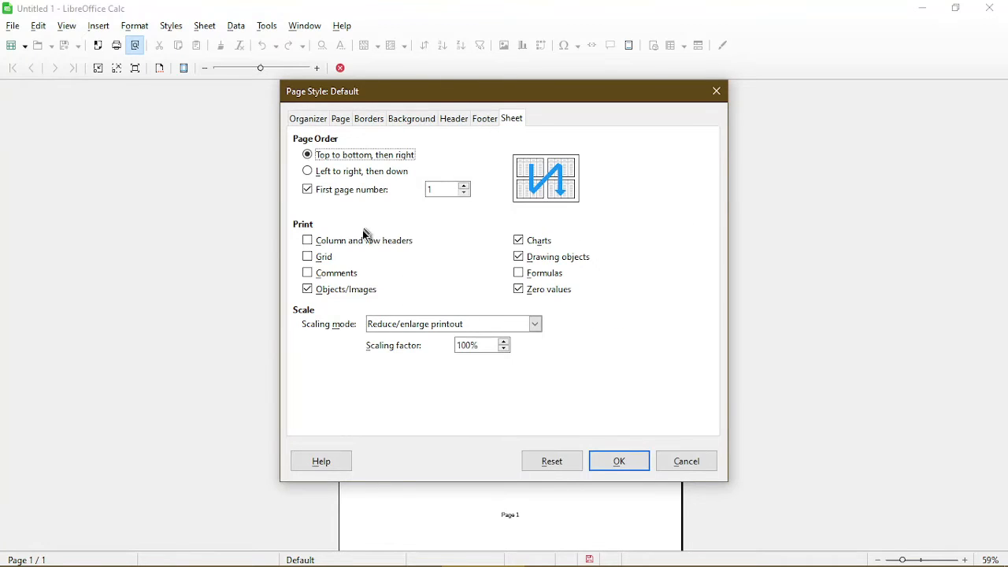
{"action": "left_click", "coordinate": [307, 256]}
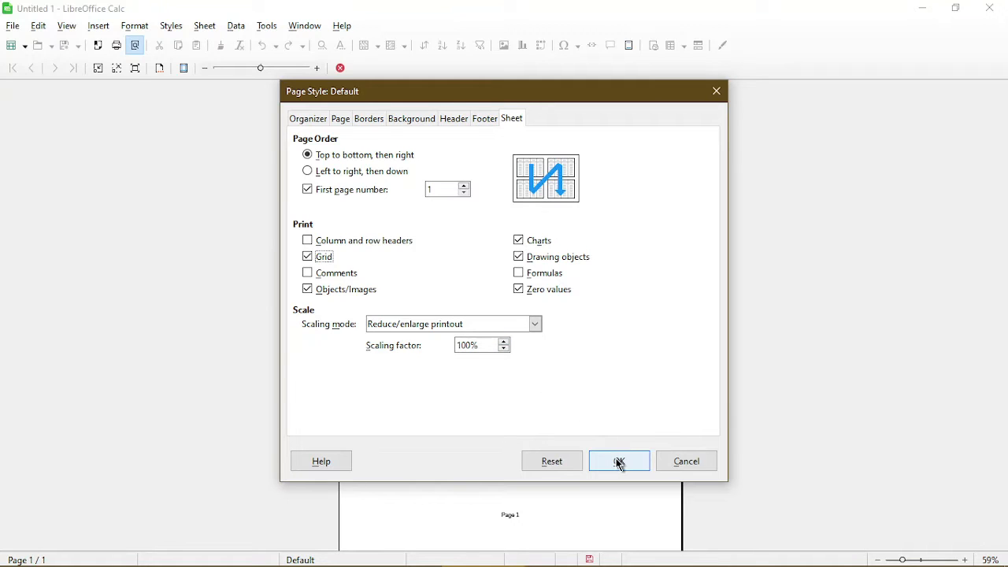
{"action": "left_click", "coordinate": [618, 461]}
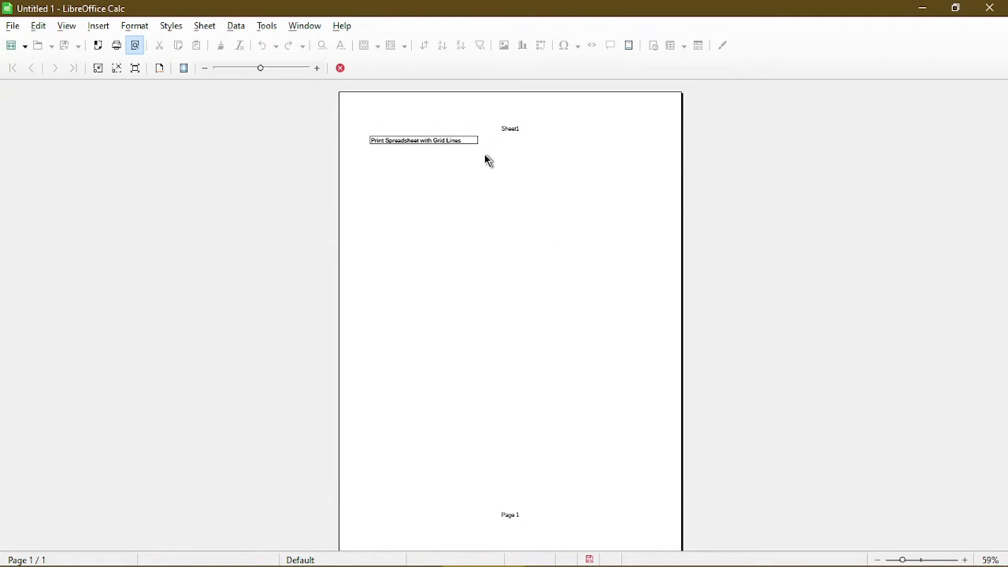
{"action": "mouse_move", "coordinate": [450, 180]}
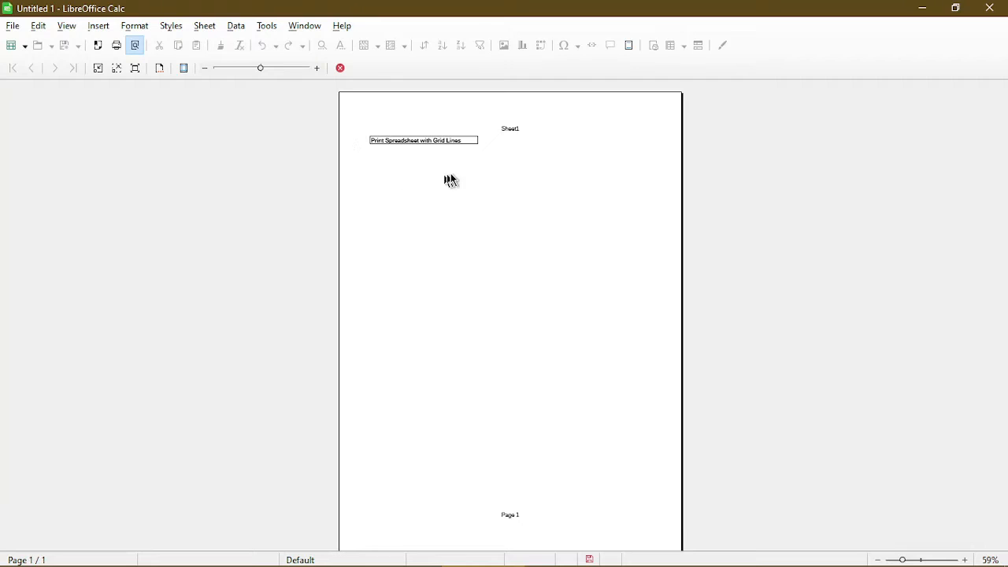
{"action": "mouse_move", "coordinate": [489, 329]}
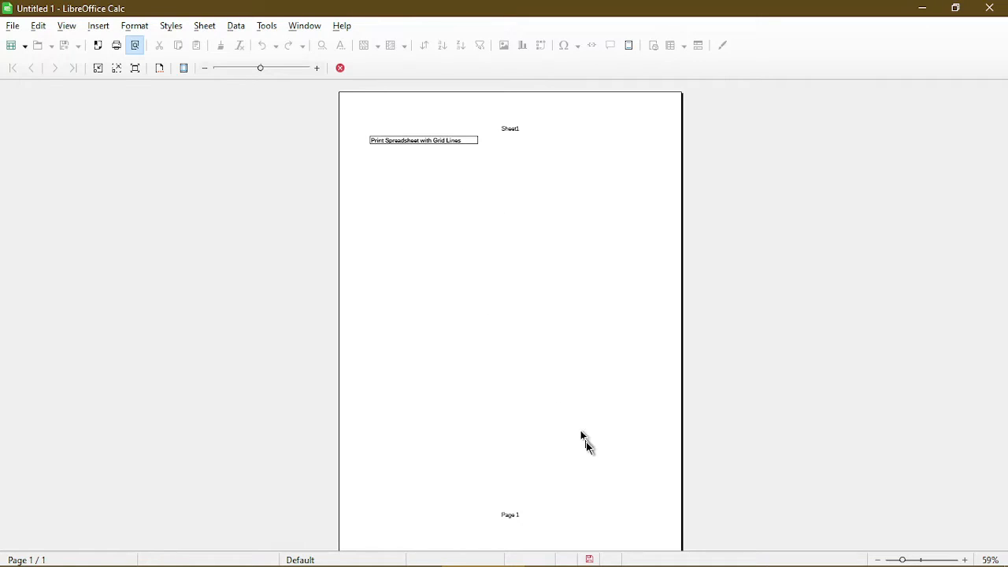
{"action": "mouse_move", "coordinate": [518, 219]}
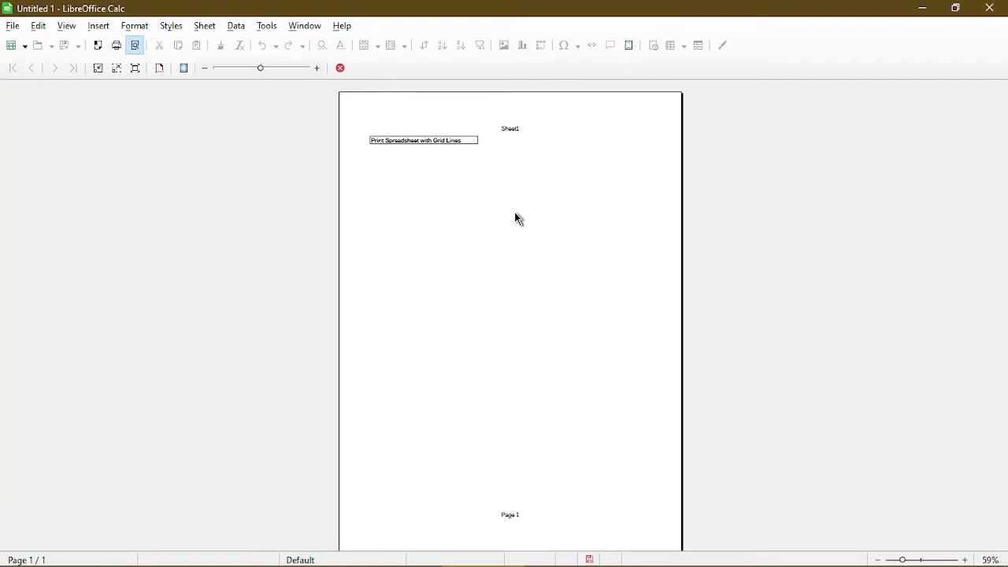
{"action": "mouse_move", "coordinate": [491, 190]}
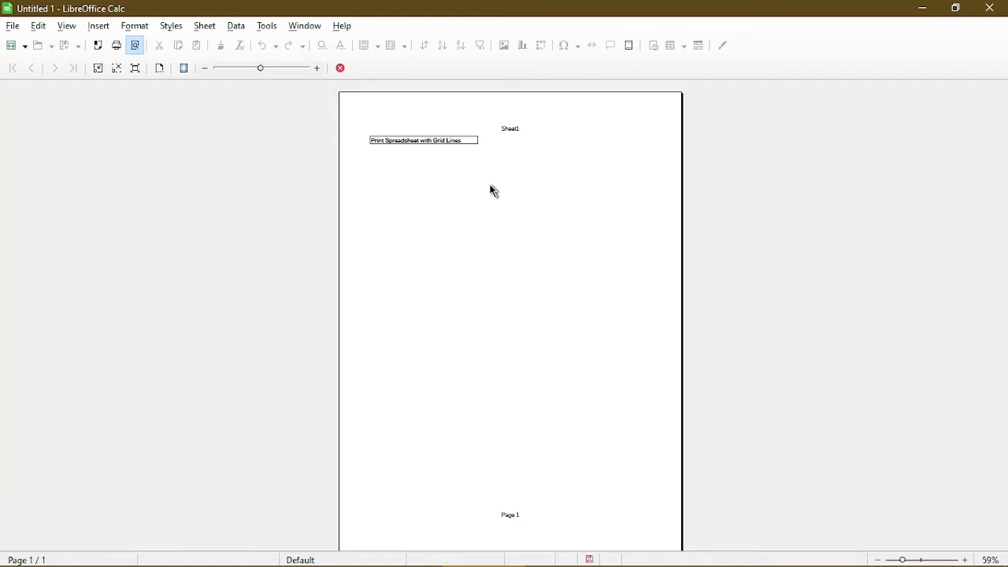
{"action": "mouse_move", "coordinate": [486, 162]}
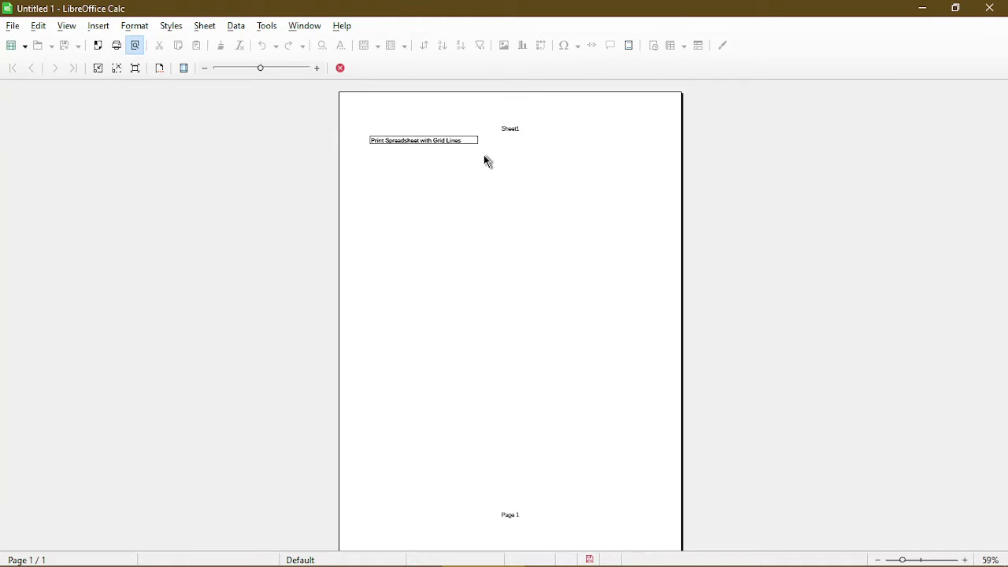
{"action": "mouse_move", "coordinate": [524, 331]}
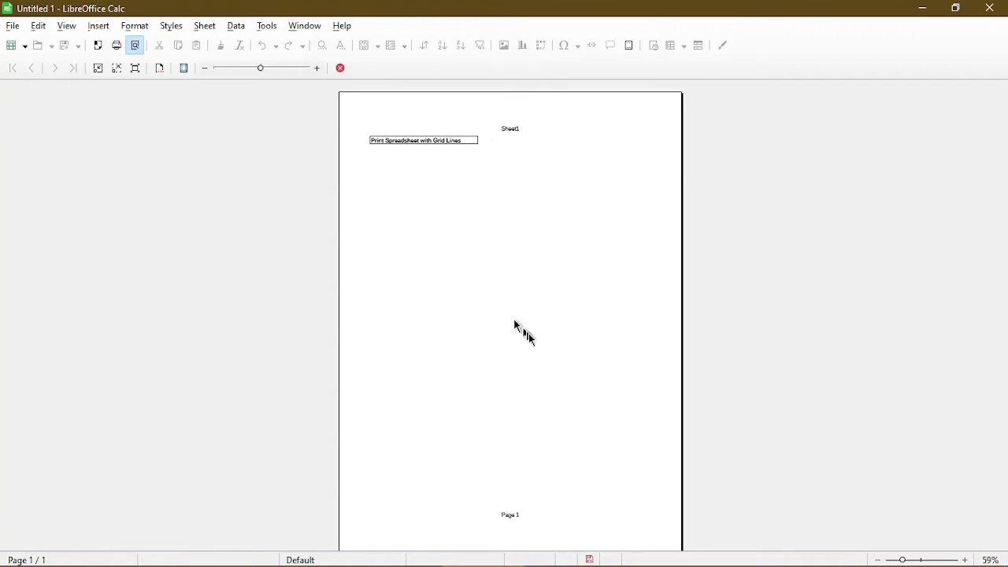
{"action": "mouse_move", "coordinate": [659, 505]}
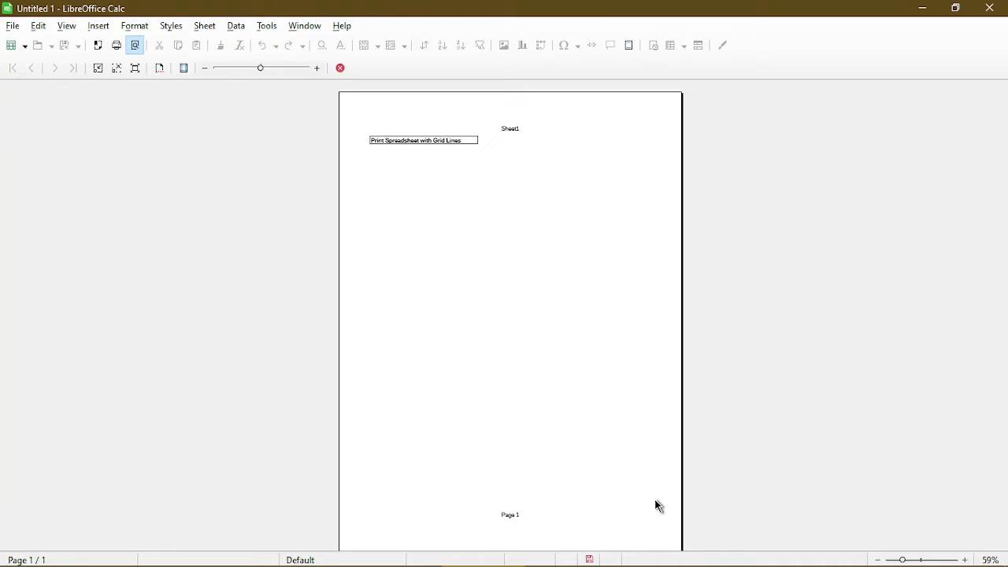
{"action": "mouse_move", "coordinate": [644, 505]}
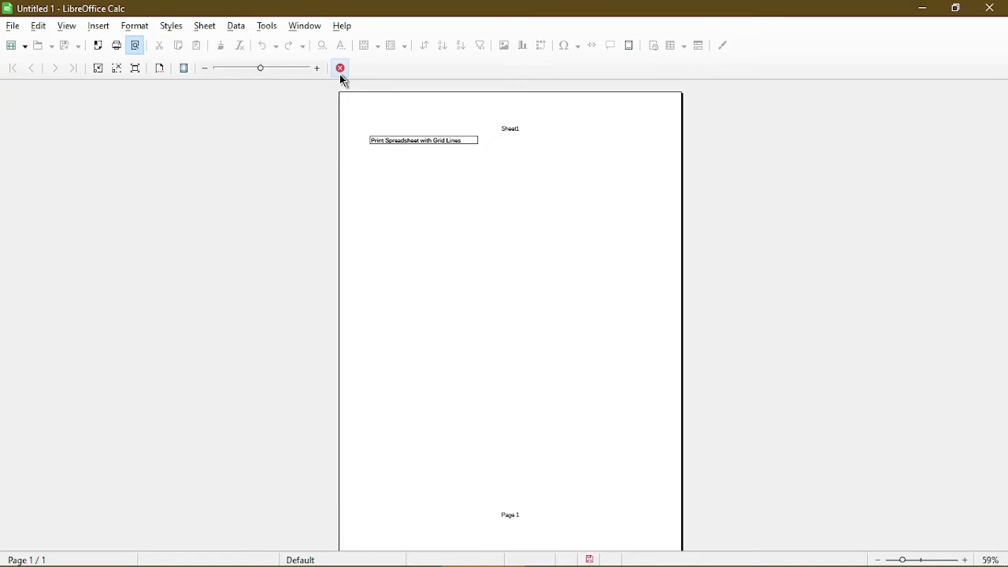
{"action": "left_click", "coordinate": [340, 68]}
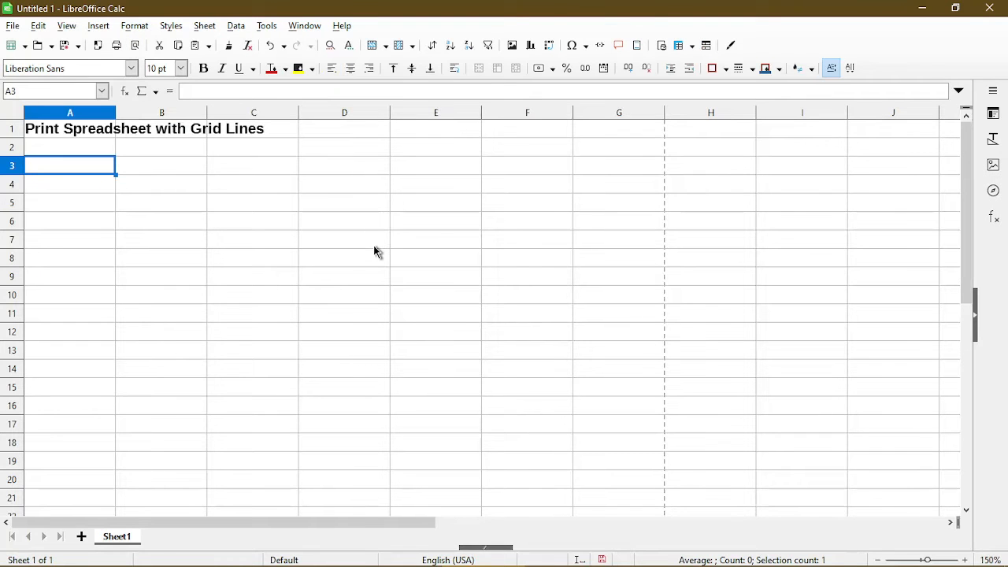
{"action": "mouse_move", "coordinate": [650, 263]}
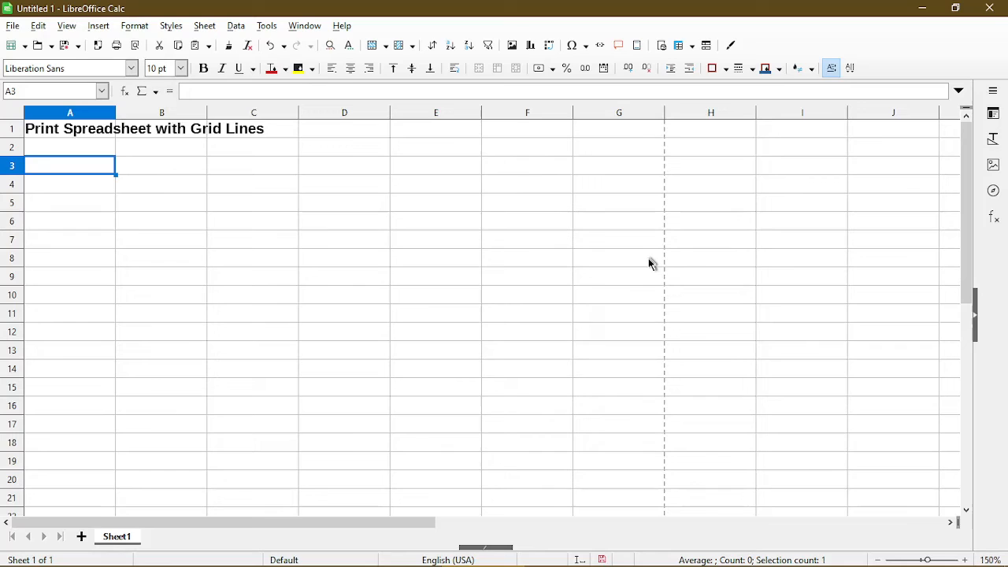
{"action": "mouse_move", "coordinate": [650, 345]}
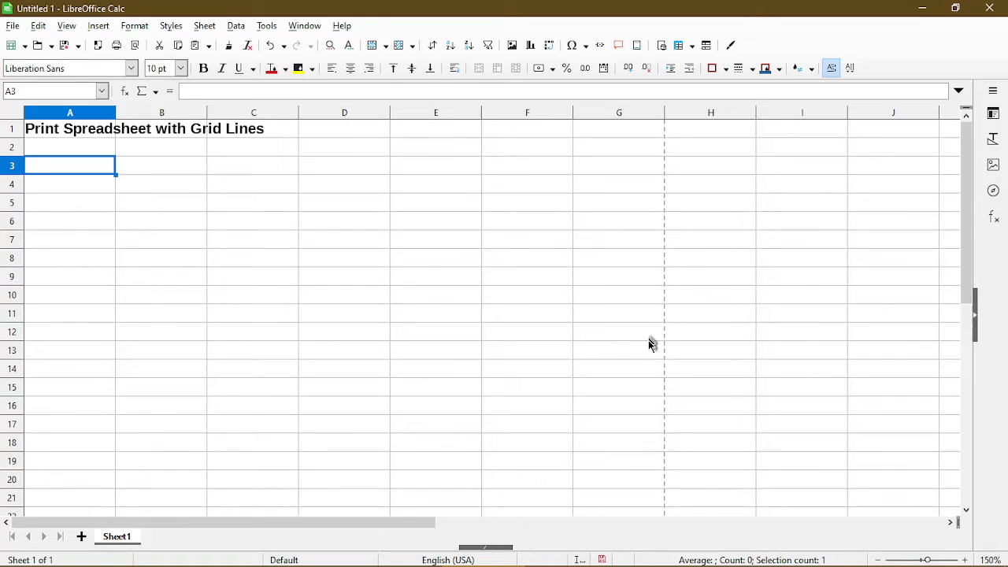
{"action": "mouse_move", "coordinate": [658, 358]}
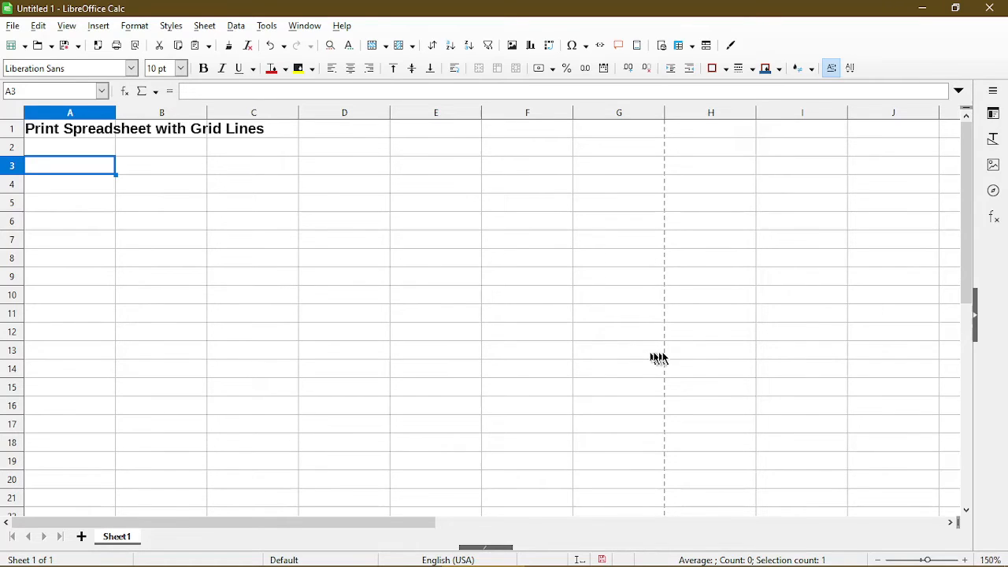
{"action": "mouse_move", "coordinate": [693, 352]}
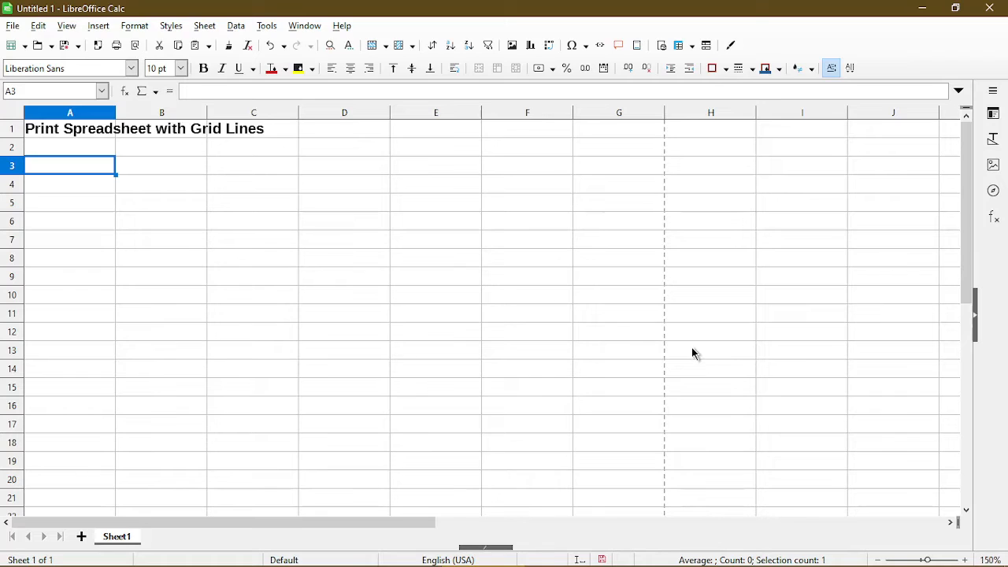
{"action": "mouse_move", "coordinate": [673, 456]}
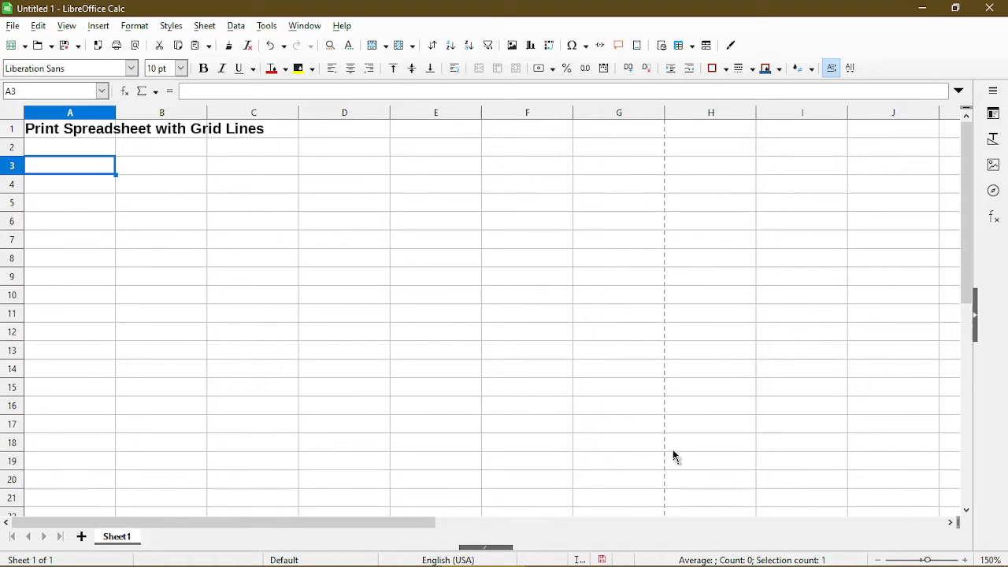
{"action": "mouse_move", "coordinate": [664, 189]}
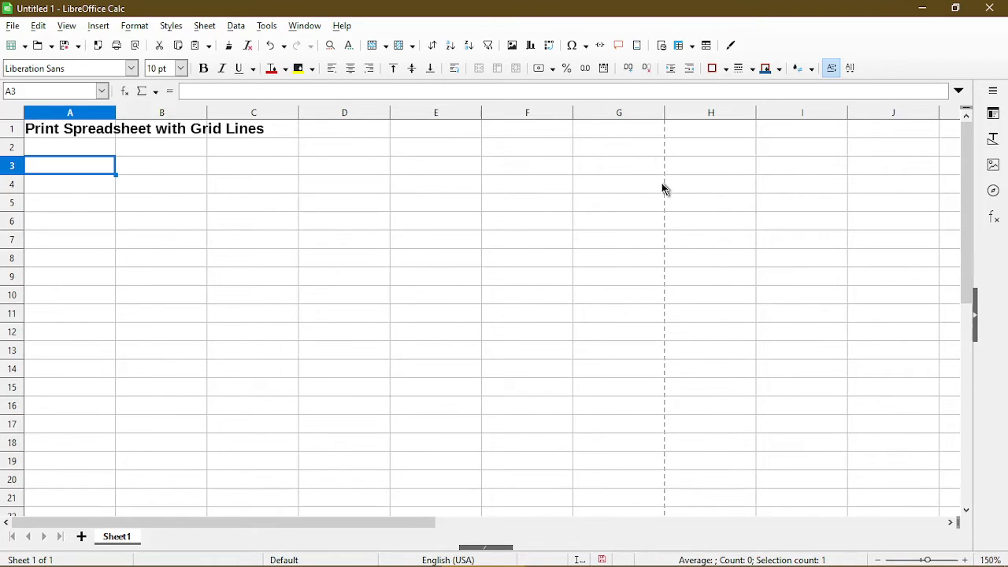
{"action": "mouse_move", "coordinate": [618, 165]}
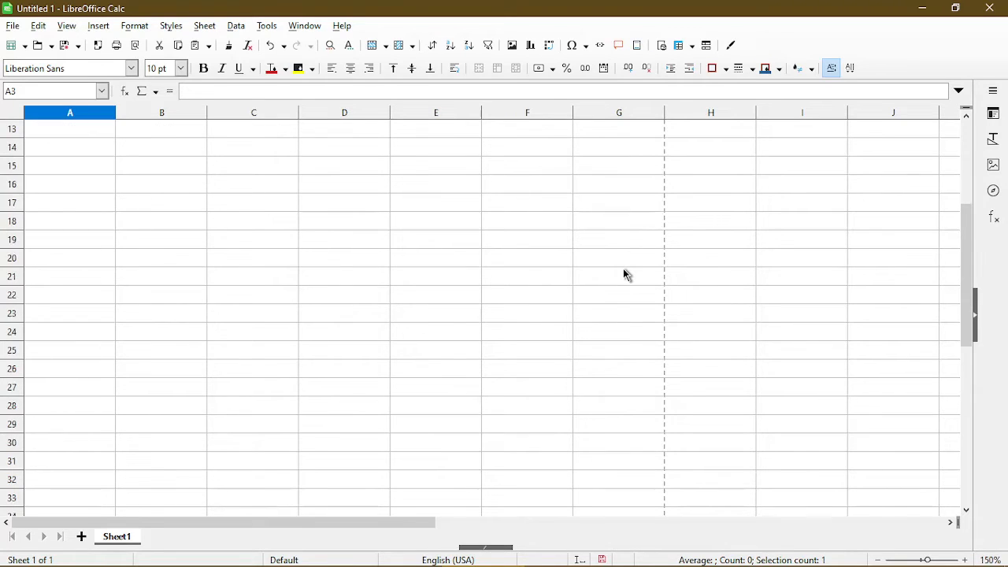
{"action": "scroll", "scroll_direction": "down", "scroll_amount": 3}
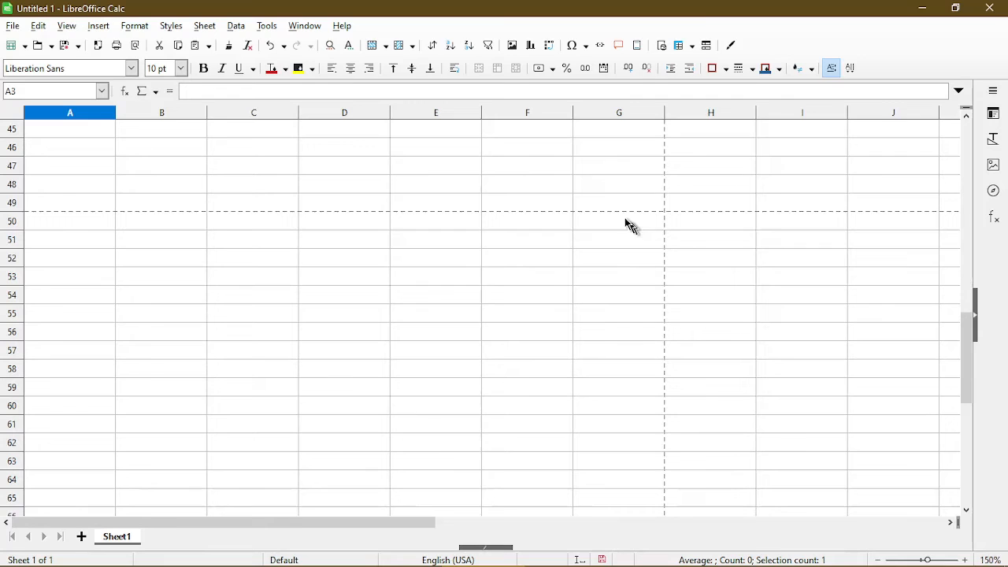
{"action": "mouse_move", "coordinate": [374, 219]}
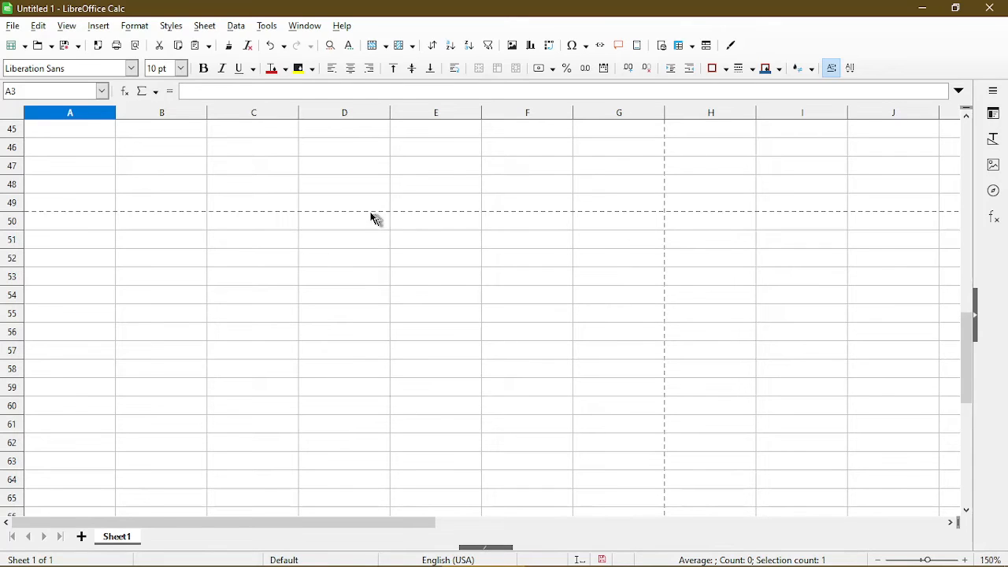
{"action": "mouse_move", "coordinate": [616, 223]}
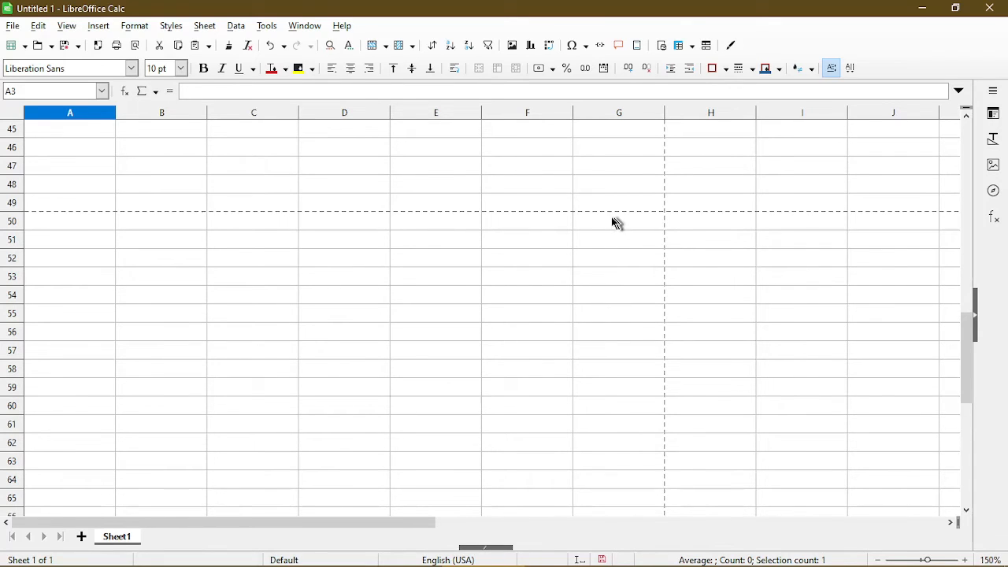
{"action": "mouse_move", "coordinate": [557, 221]}
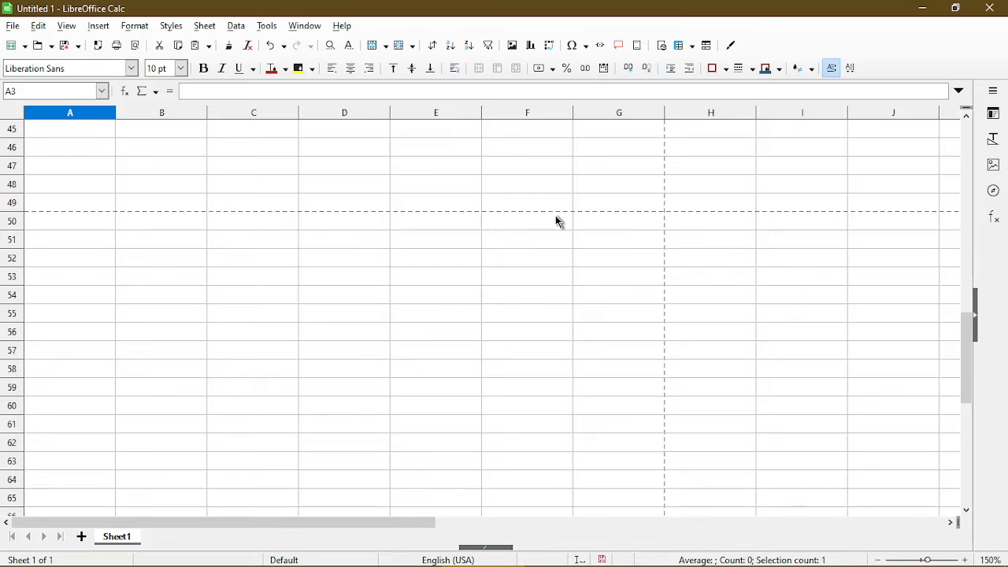
{"action": "mouse_move", "coordinate": [540, 210]}
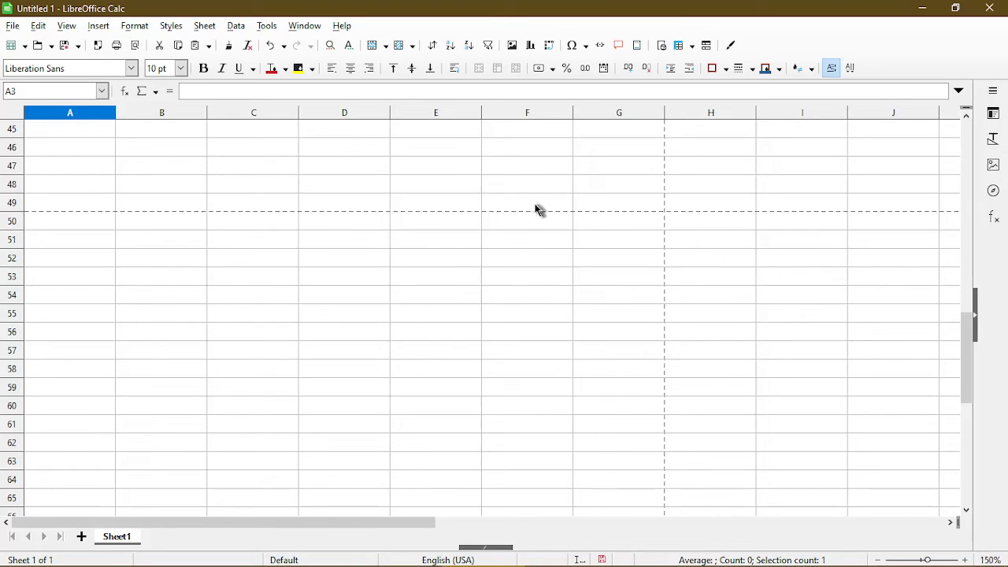
{"action": "mouse_move", "coordinate": [525, 206]}
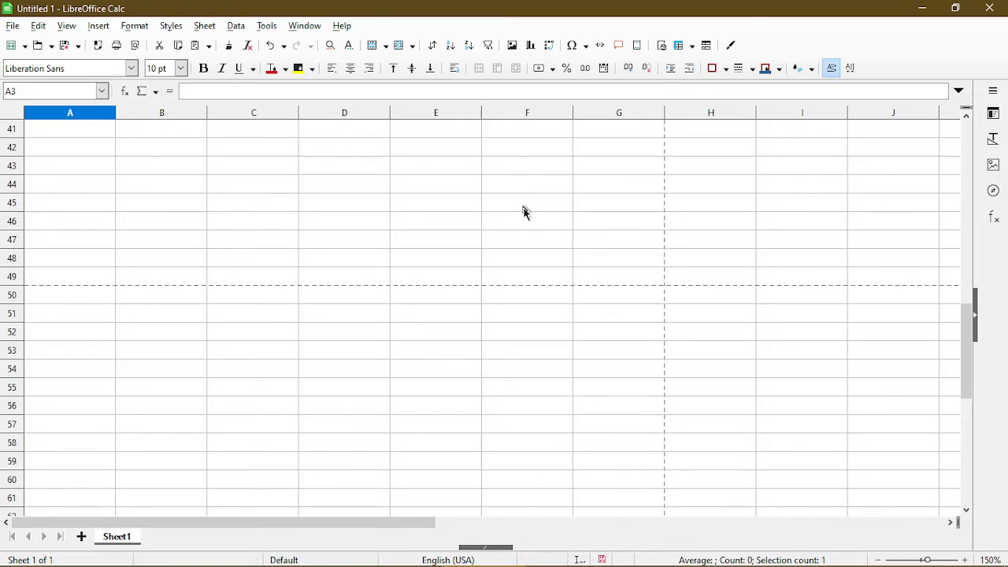
{"action": "mouse_move", "coordinate": [549, 280]}
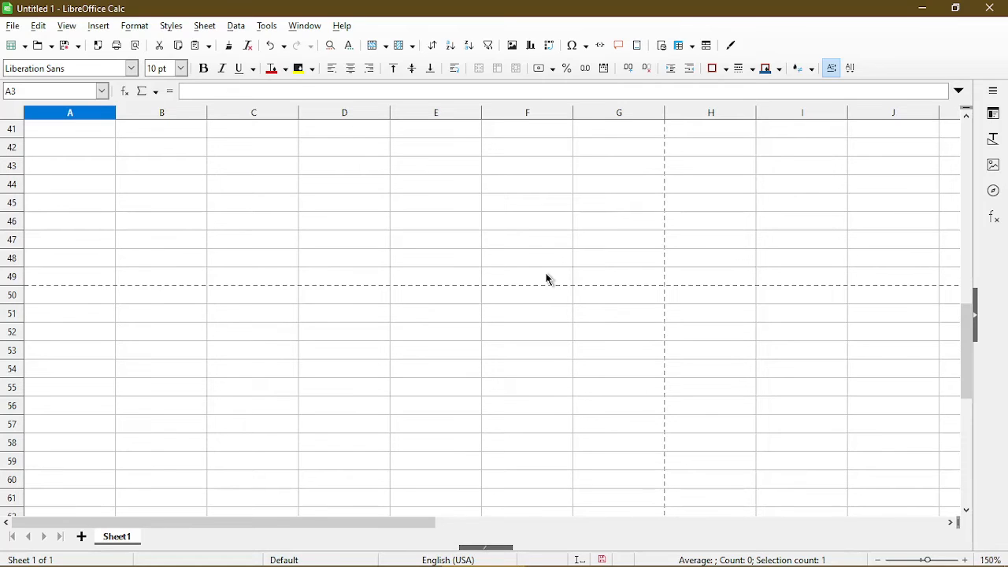
- Select G49 at the page-break corner, move down to G50 unchanged, and open the File menu
{"action": "left_click", "coordinate": [619, 276]}
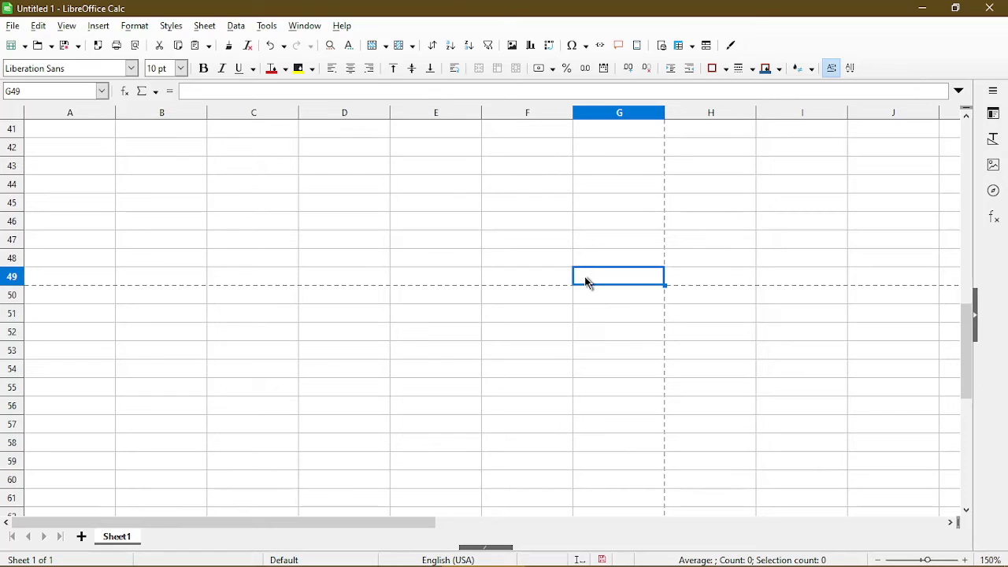
{"action": "mouse_move", "coordinate": [616, 301]}
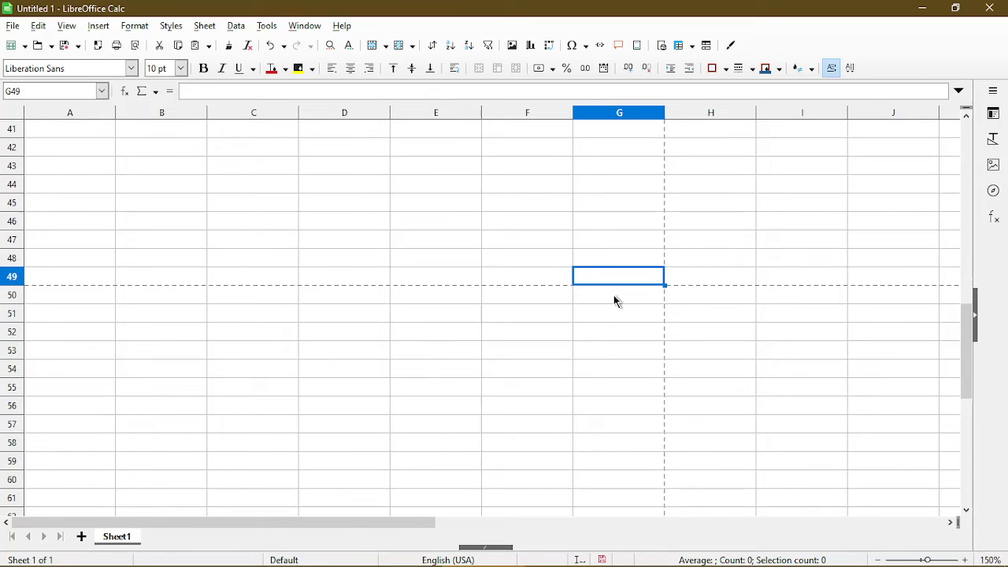
{"action": "mouse_move", "coordinate": [626, 282]}
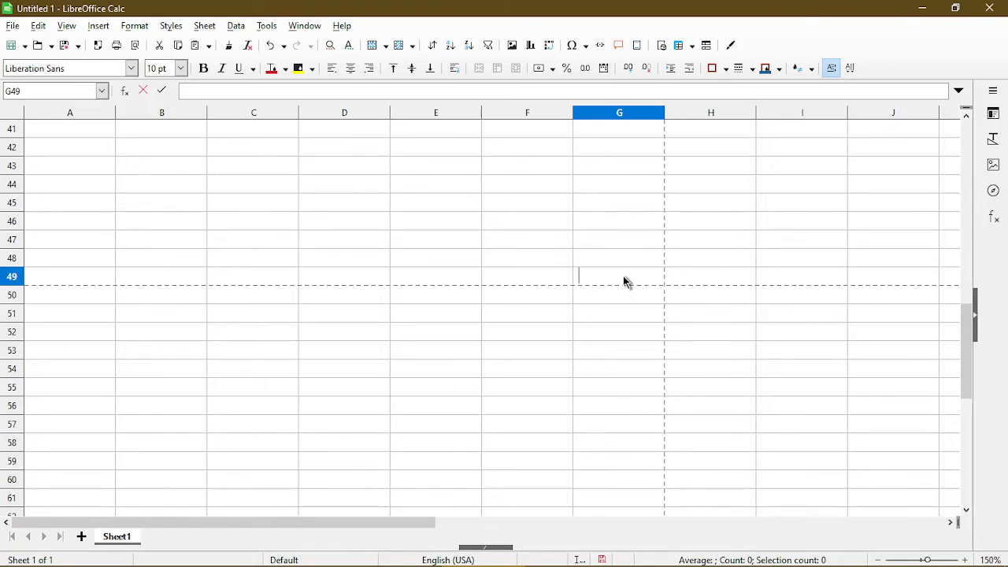
{"action": "left_click", "coordinate": [619, 295]}
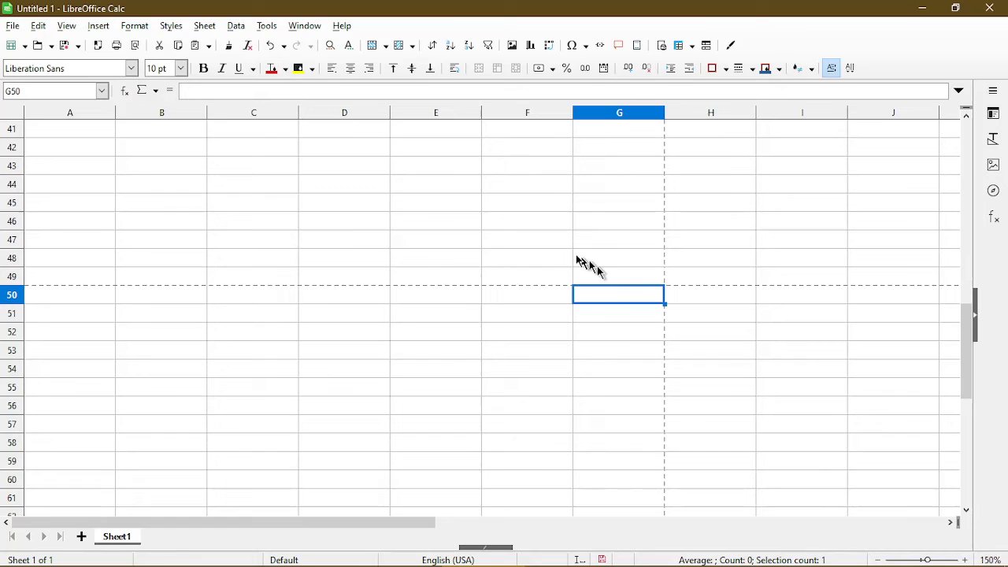
{"action": "left_click", "coordinate": [13, 26]}
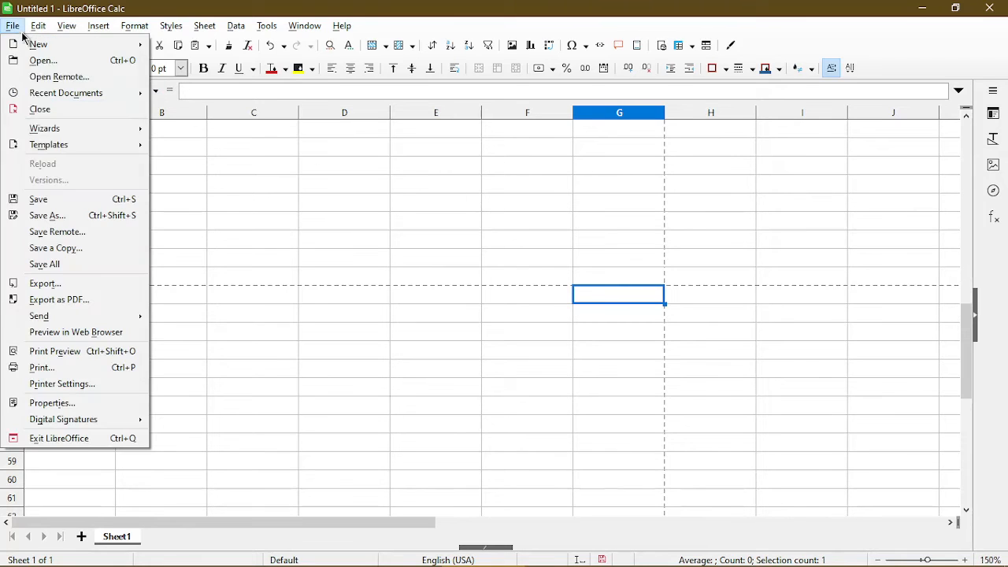
{"action": "mouse_move", "coordinate": [55, 351]}
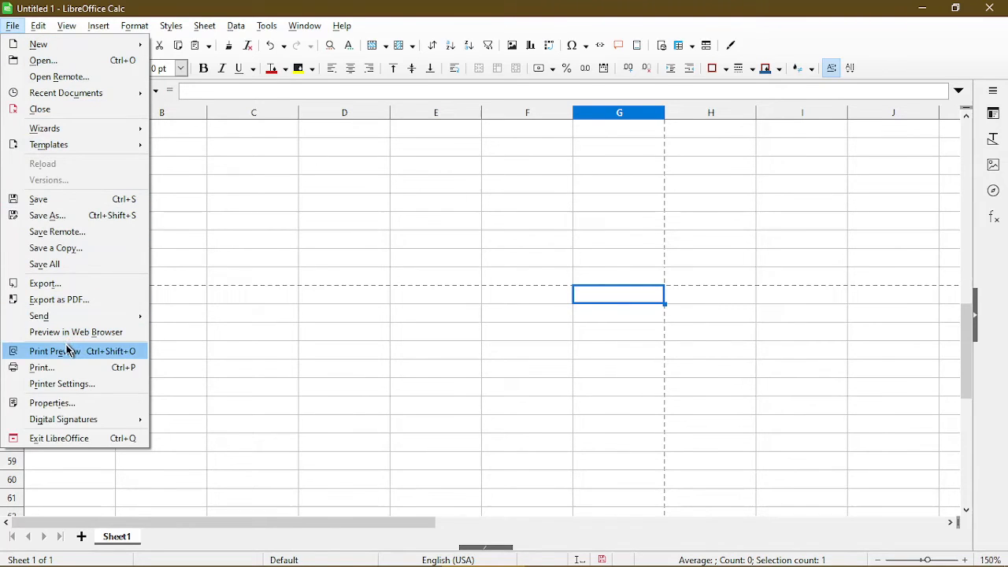
- Preview the gridded page through column G and row 49, toggling the margins display
{"action": "left_click", "coordinate": [56, 350]}
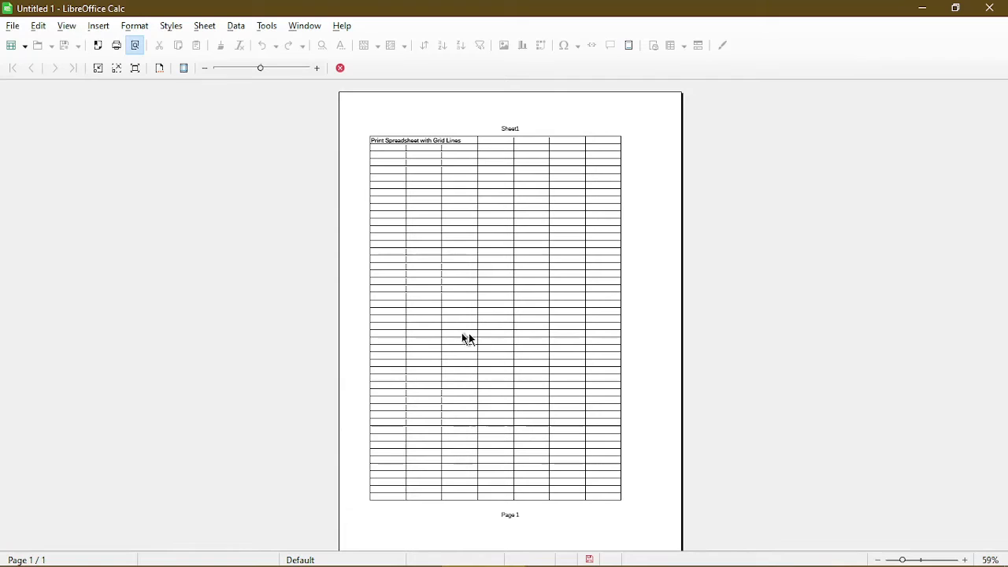
{"action": "mouse_move", "coordinate": [614, 476]}
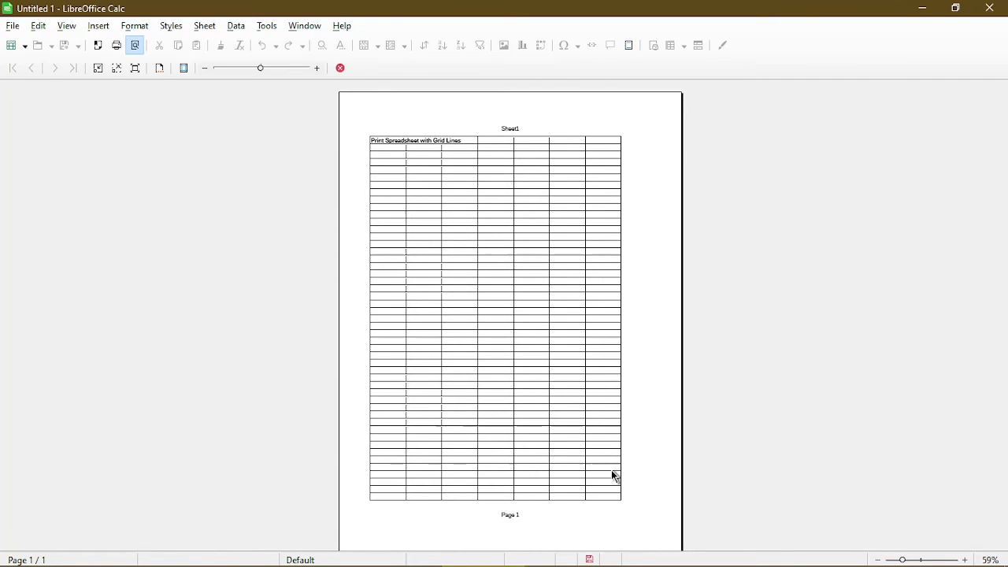
{"action": "mouse_move", "coordinate": [641, 500]}
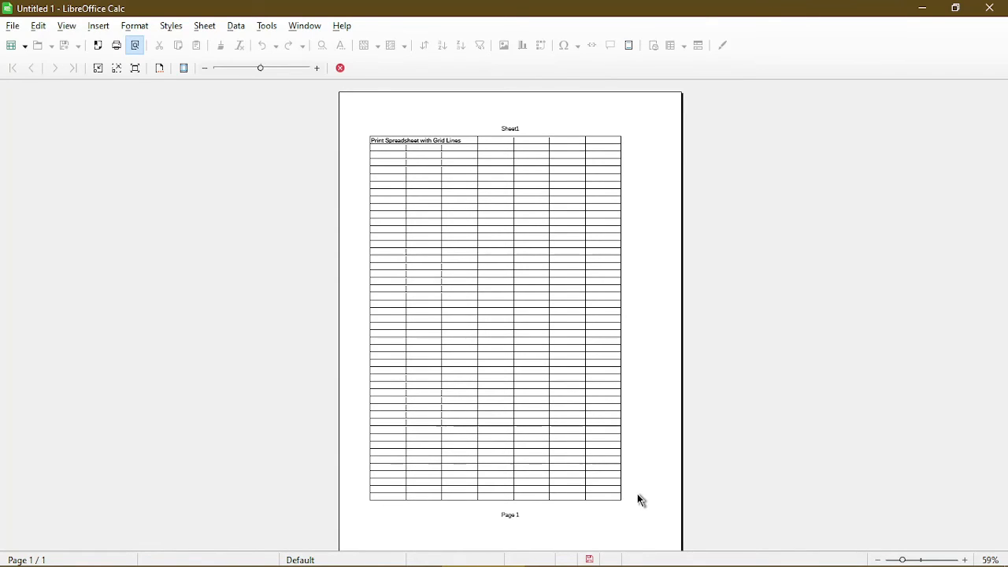
{"action": "mouse_move", "coordinate": [640, 434]}
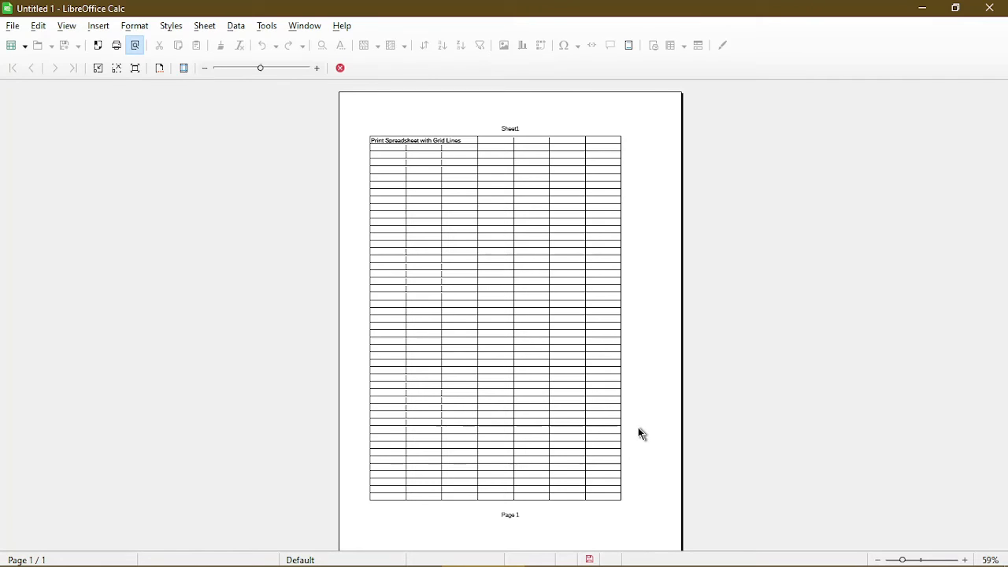
{"action": "mouse_move", "coordinate": [559, 315]}
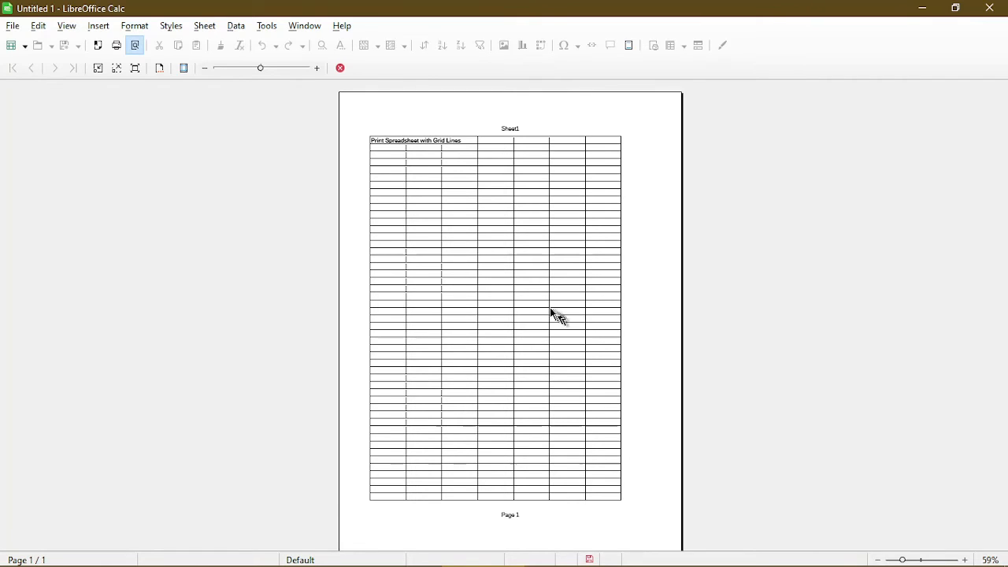
{"action": "mouse_move", "coordinate": [195, 101]}
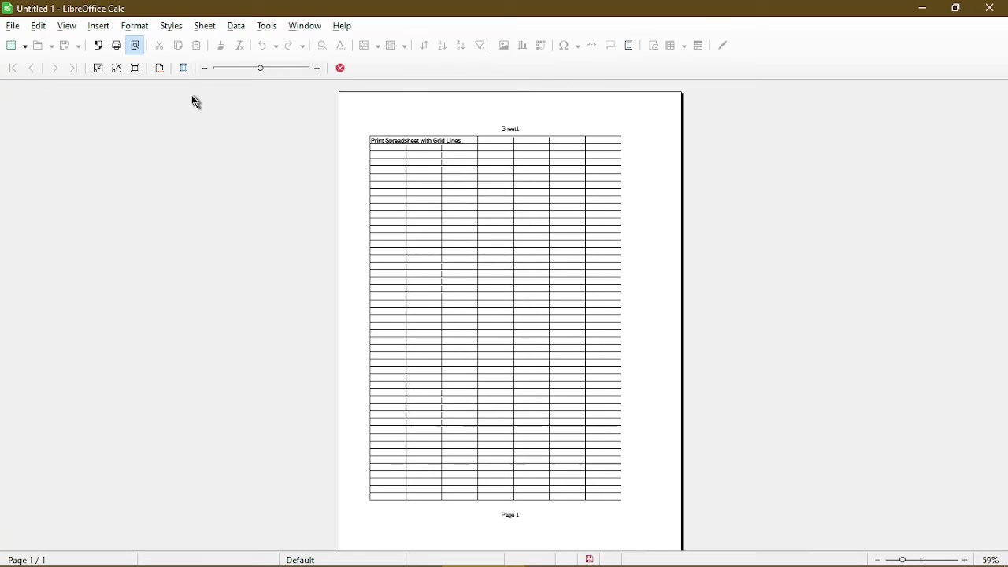
{"action": "left_click", "coordinate": [183, 67]}
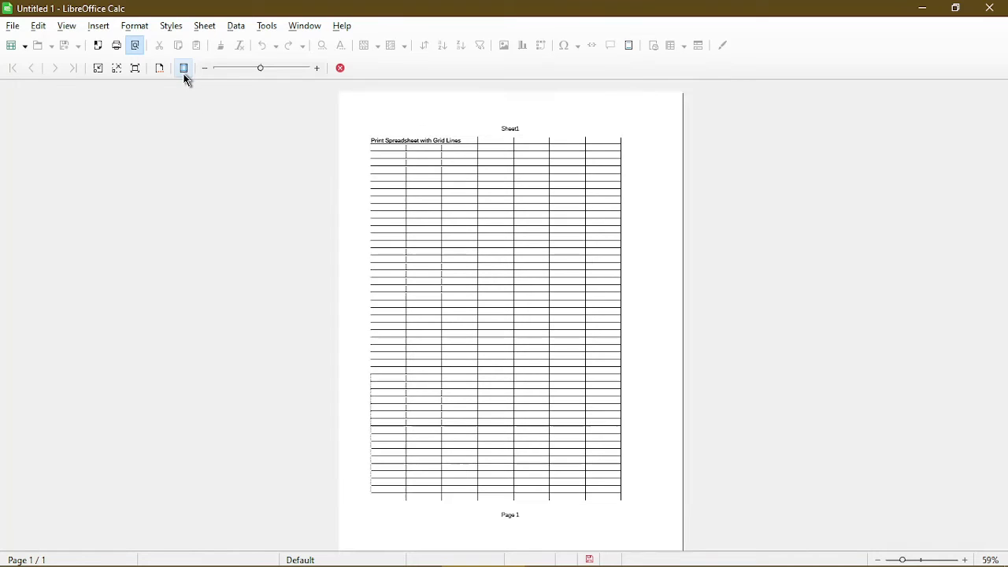
{"action": "left_click", "coordinate": [183, 68]}
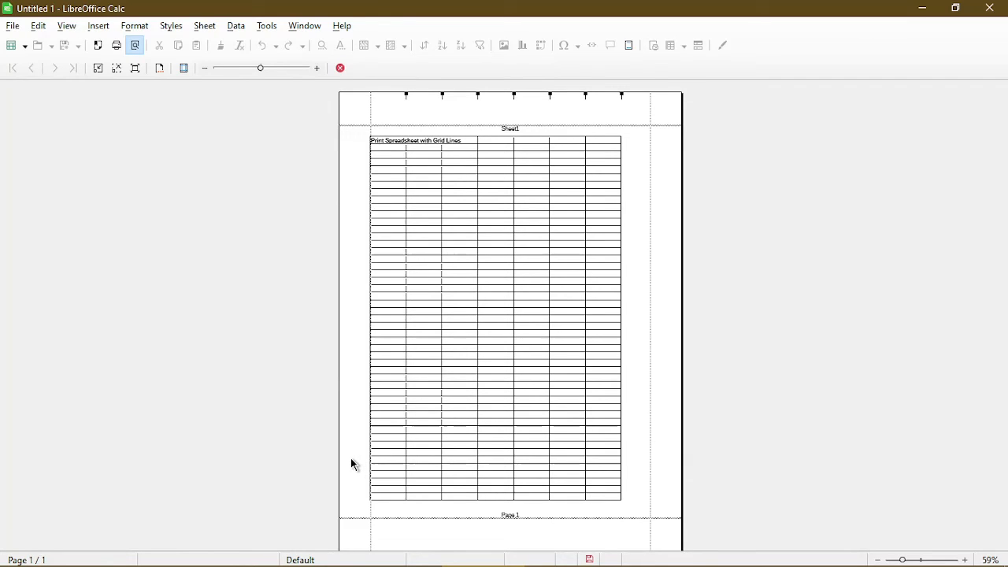
{"action": "mouse_move", "coordinate": [638, 465]}
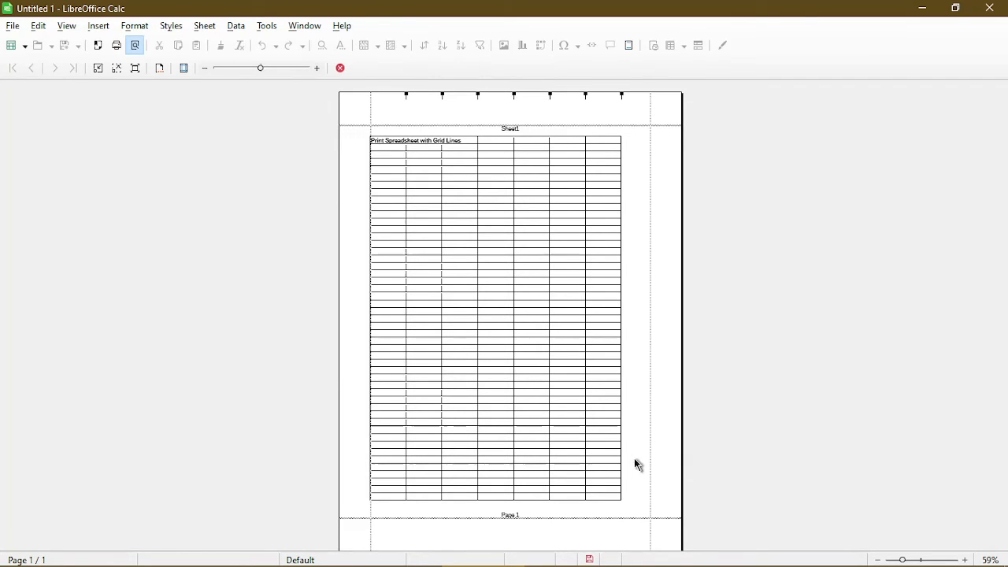
{"action": "mouse_move", "coordinate": [627, 428]}
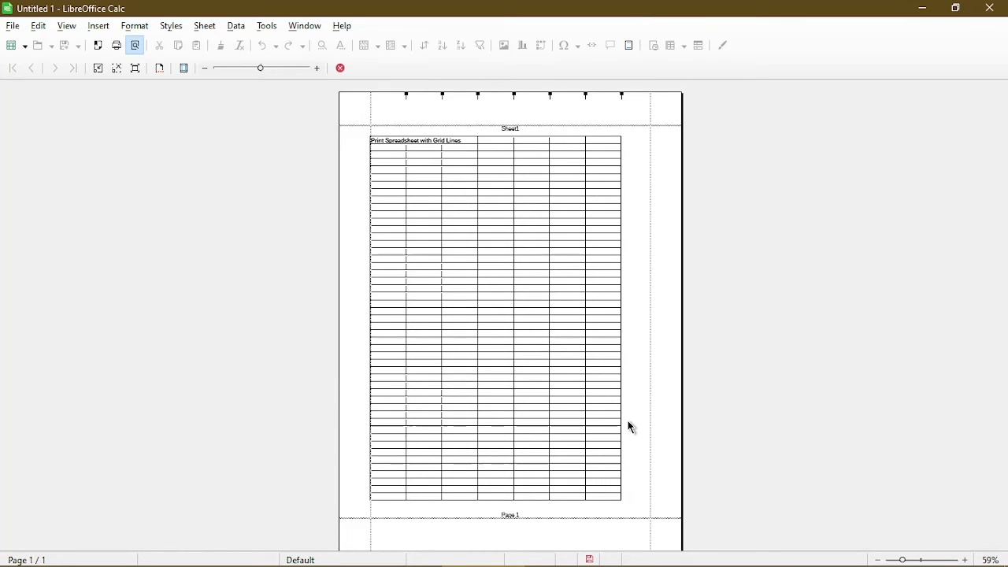
{"action": "mouse_move", "coordinate": [595, 432]}
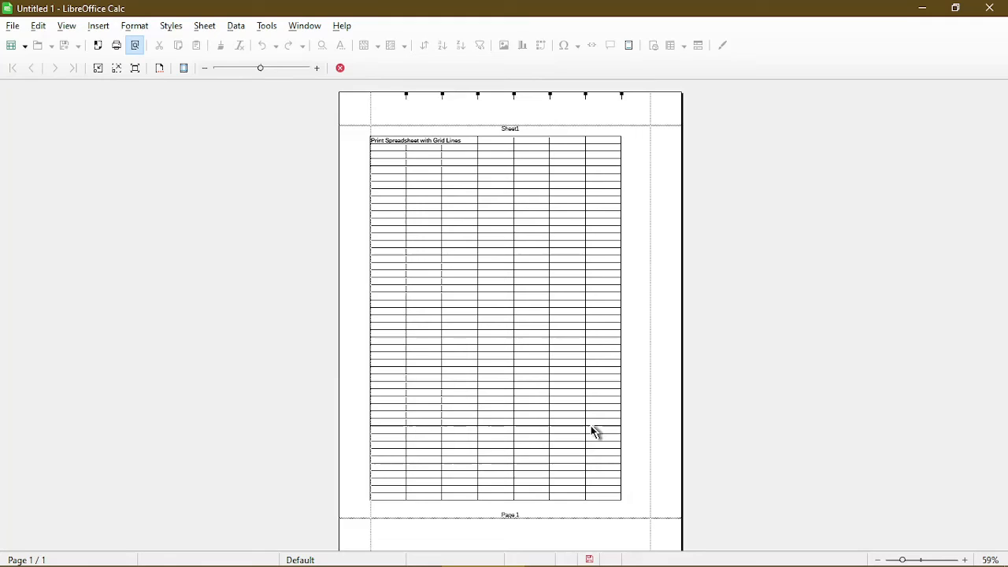
{"action": "mouse_move", "coordinate": [626, 433]}
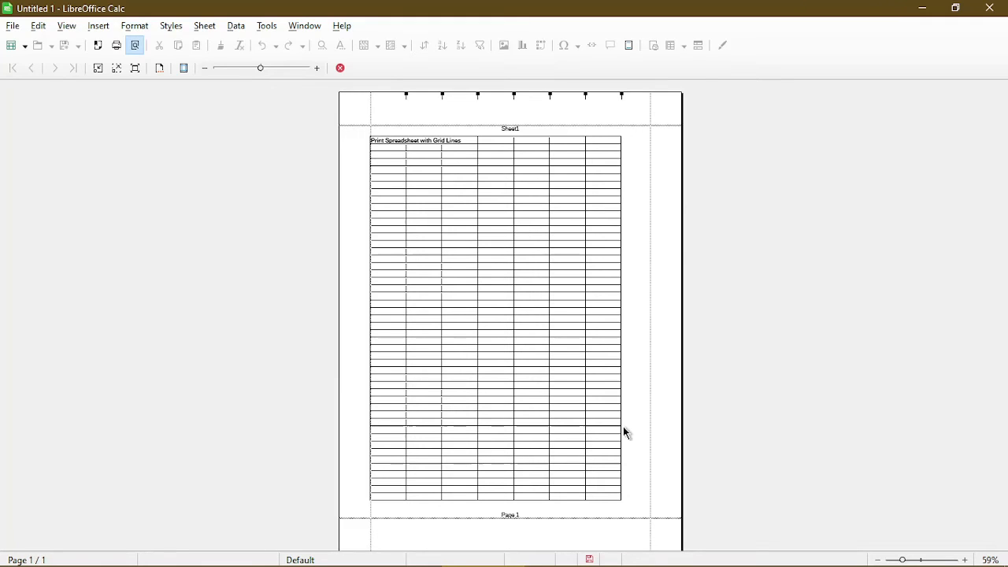
{"action": "mouse_move", "coordinate": [630, 434]}
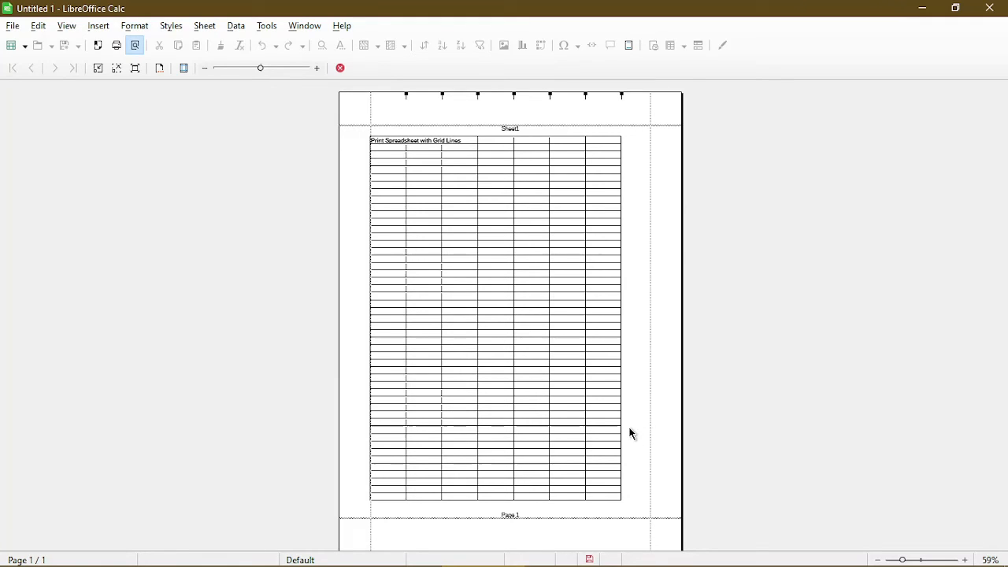
{"action": "mouse_move", "coordinate": [648, 432]}
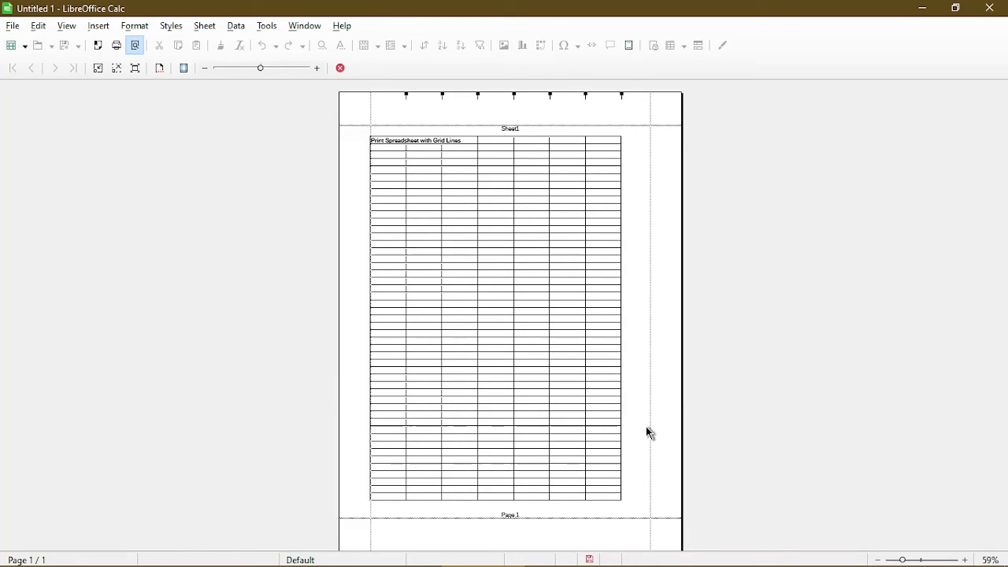
{"action": "mouse_move", "coordinate": [634, 518]}
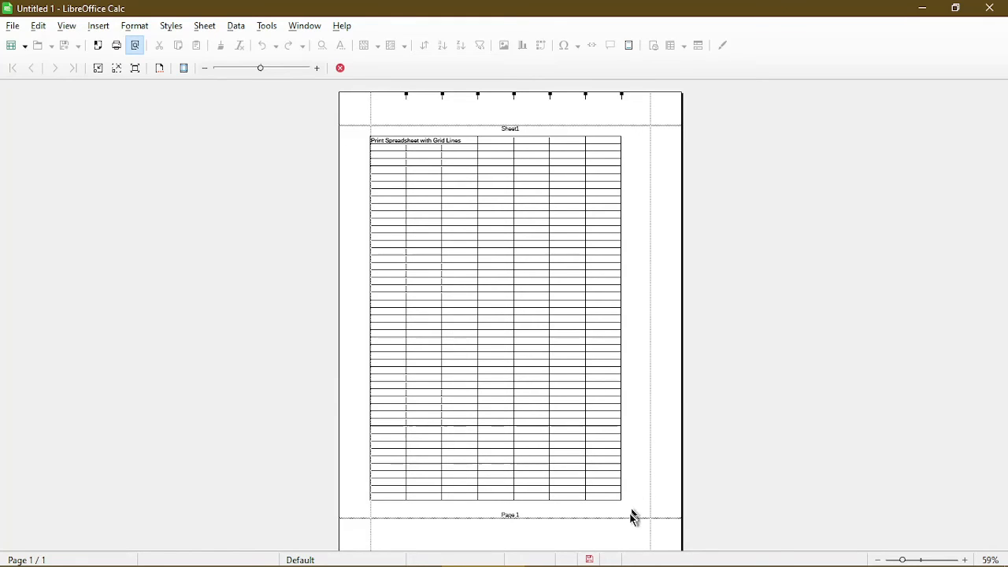
{"action": "mouse_move", "coordinate": [636, 290]}
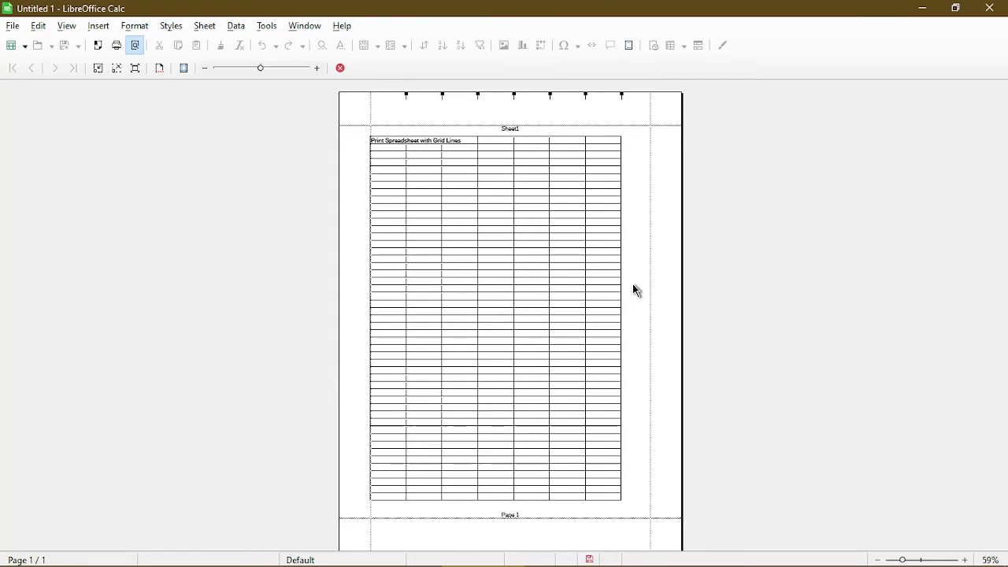
{"action": "mouse_move", "coordinate": [348, 104]}
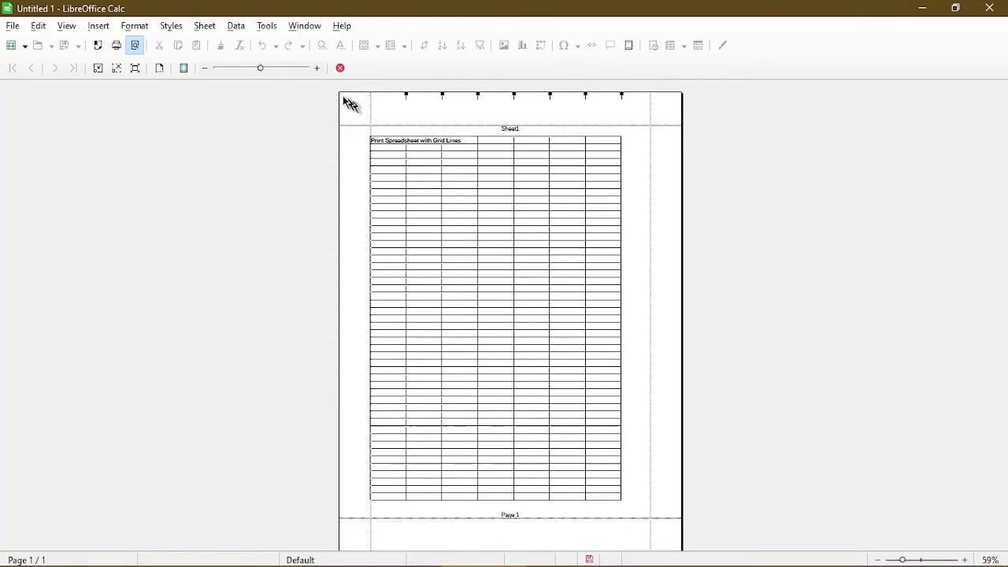
{"action": "mouse_move", "coordinate": [291, 73]}
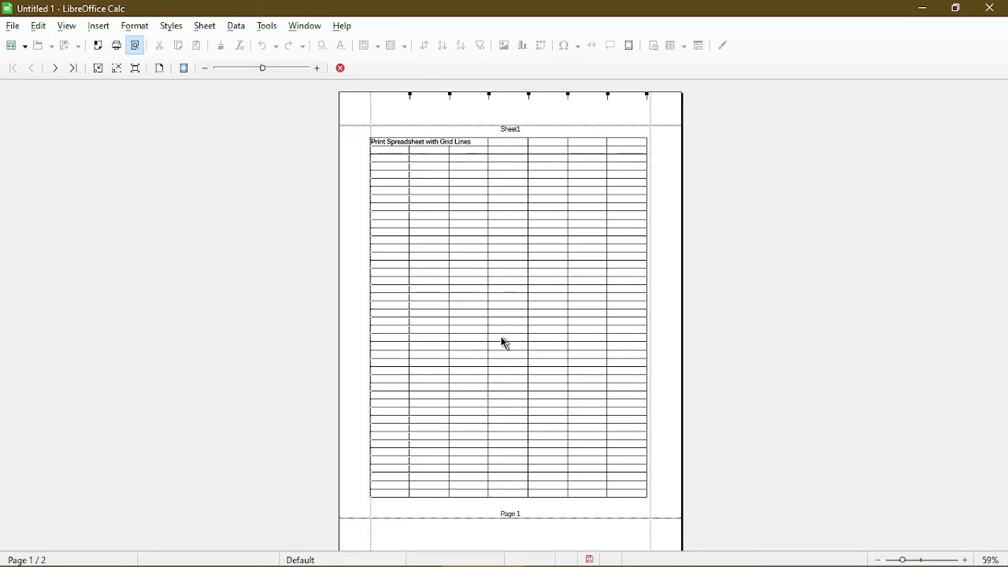
{"action": "mouse_move", "coordinate": [627, 347]}
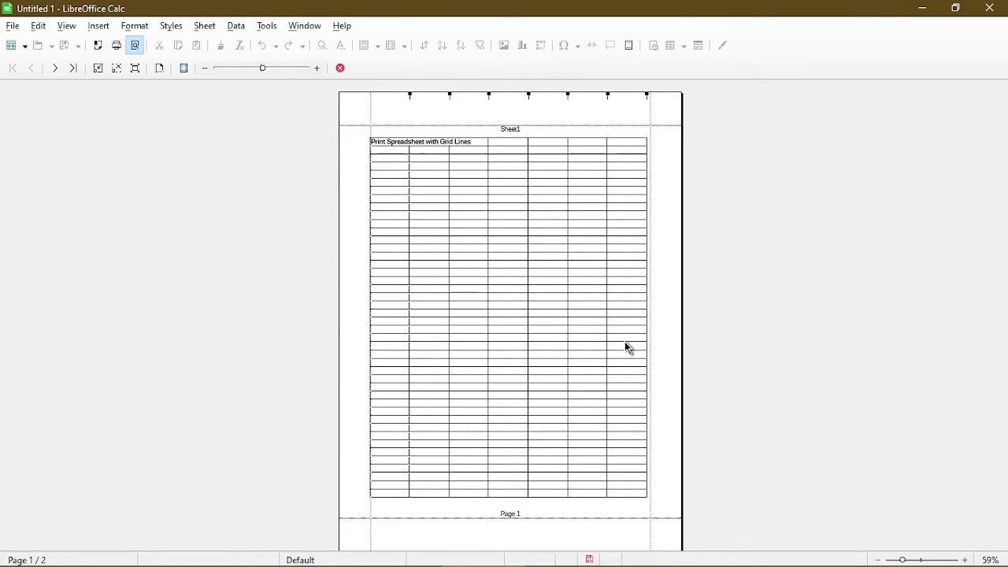
- Page forward to the rows spilling onto page 2, then back to page 1
{"action": "left_click", "coordinate": [55, 68]}
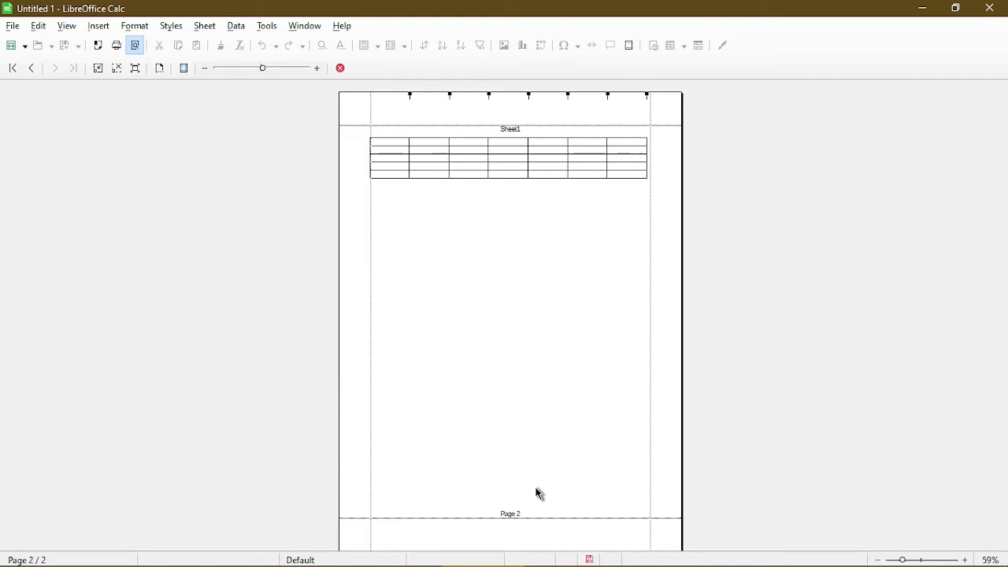
{"action": "left_click", "coordinate": [30, 68]}
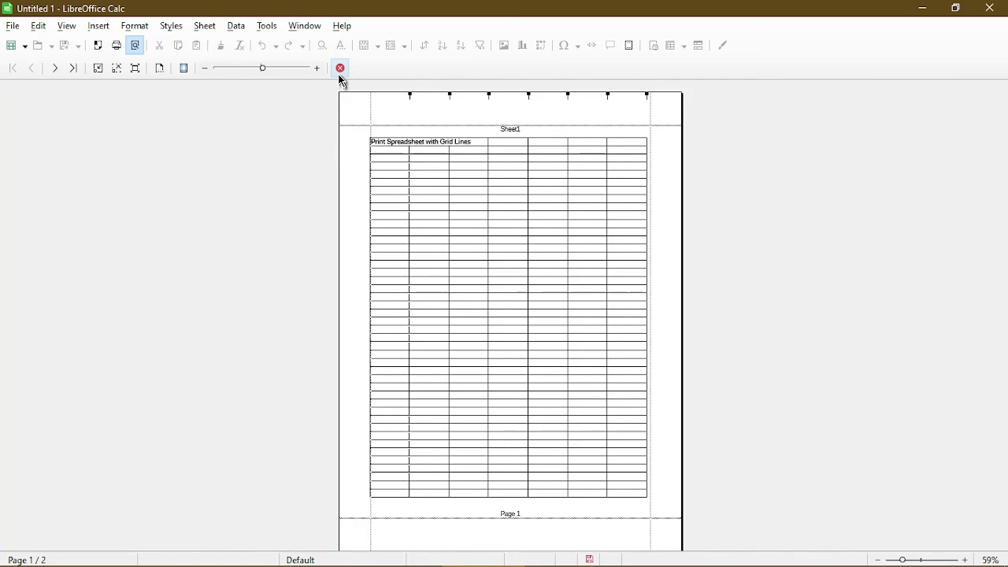
- Exit print preview, select G46 then G45 at the page break, and open the File menu
{"action": "left_click", "coordinate": [341, 68]}
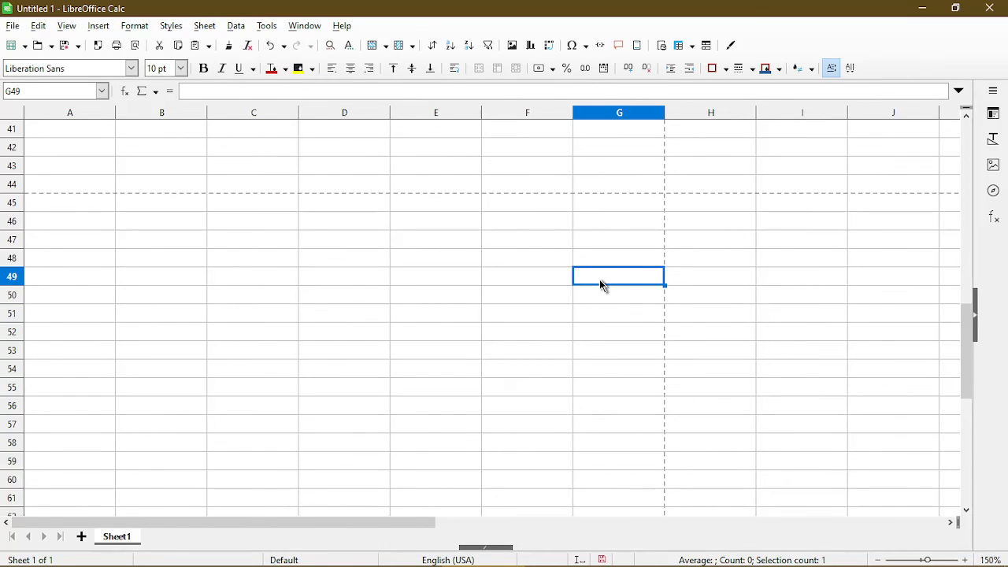
{"action": "left_click", "coordinate": [619, 221]}
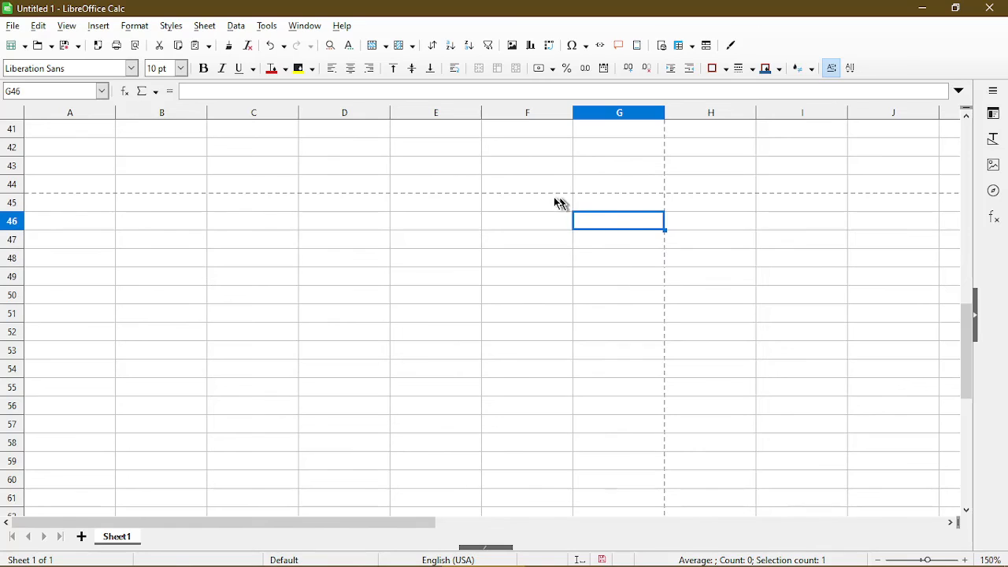
{"action": "mouse_move", "coordinate": [604, 204]}
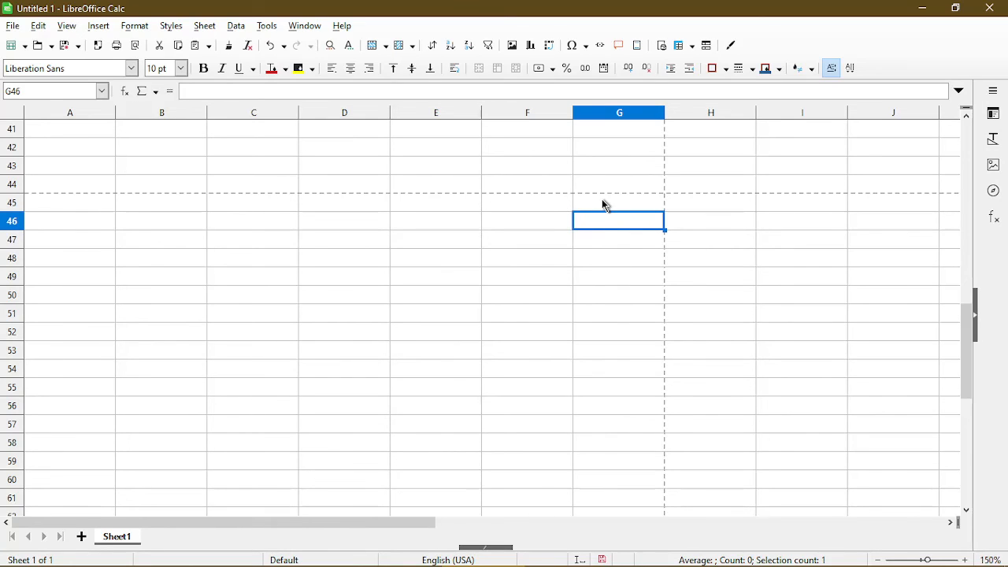
{"action": "mouse_move", "coordinate": [600, 210]}
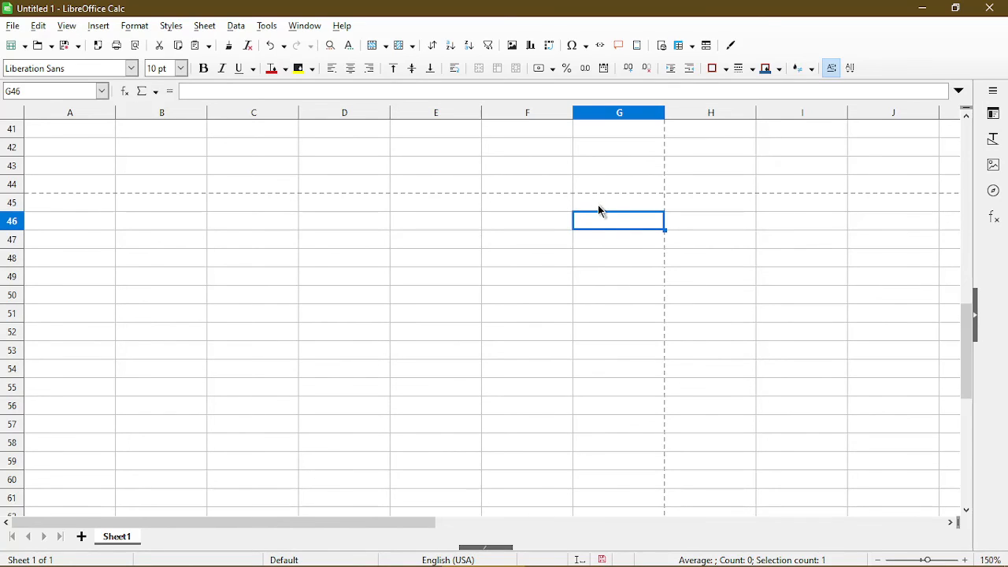
{"action": "left_click", "coordinate": [619, 202]}
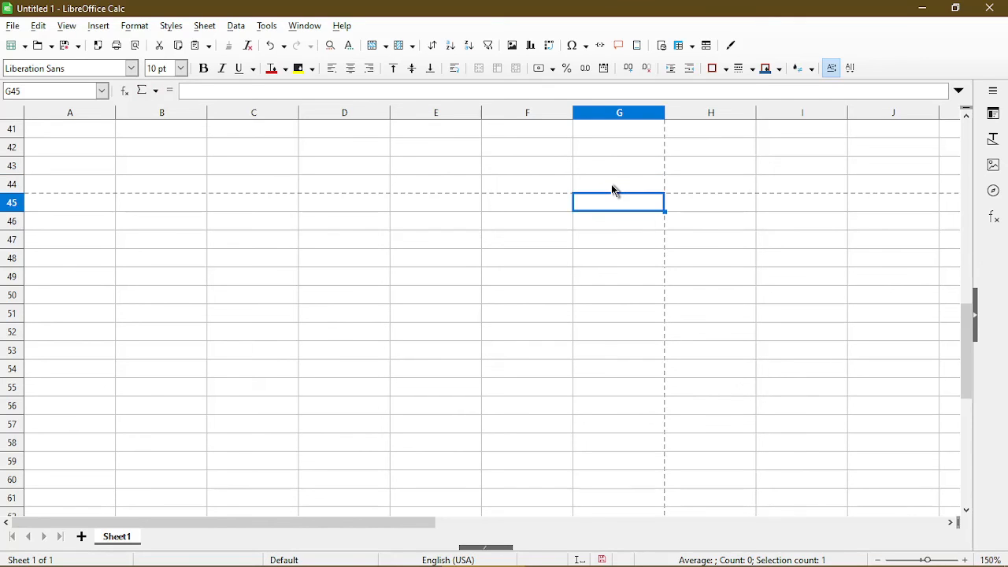
{"action": "left_click", "coordinate": [12, 25]}
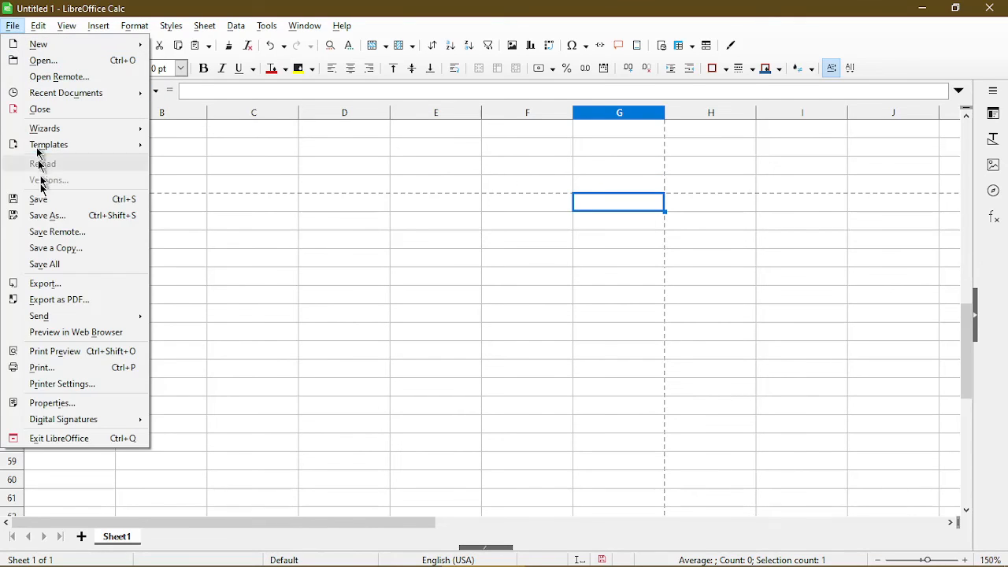
- Preview the whole grid fitting on a single page, then close the preview
{"action": "left_click", "coordinate": [54, 351]}
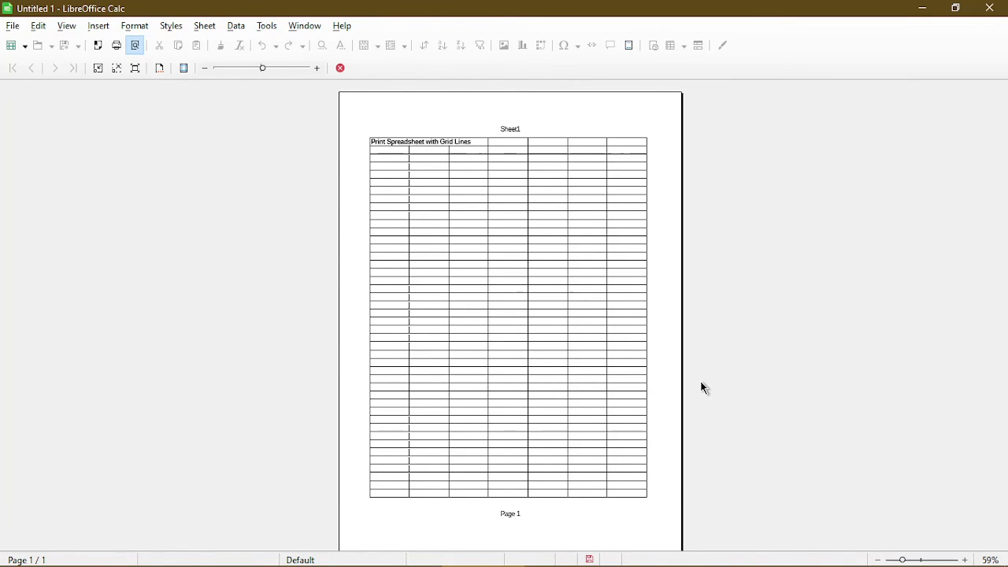
{"action": "mouse_move", "coordinate": [548, 219]}
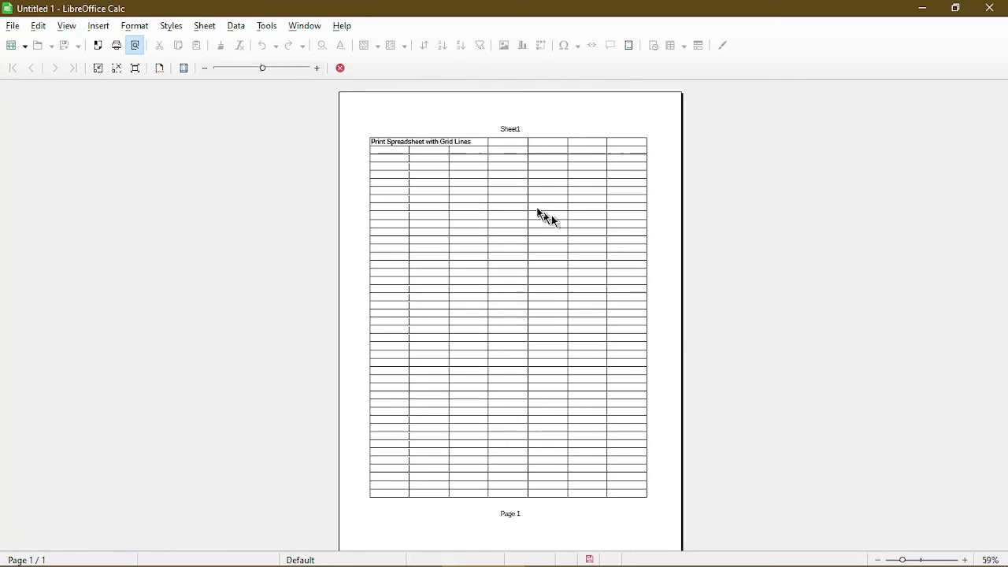
{"action": "mouse_move", "coordinate": [317, 78]}
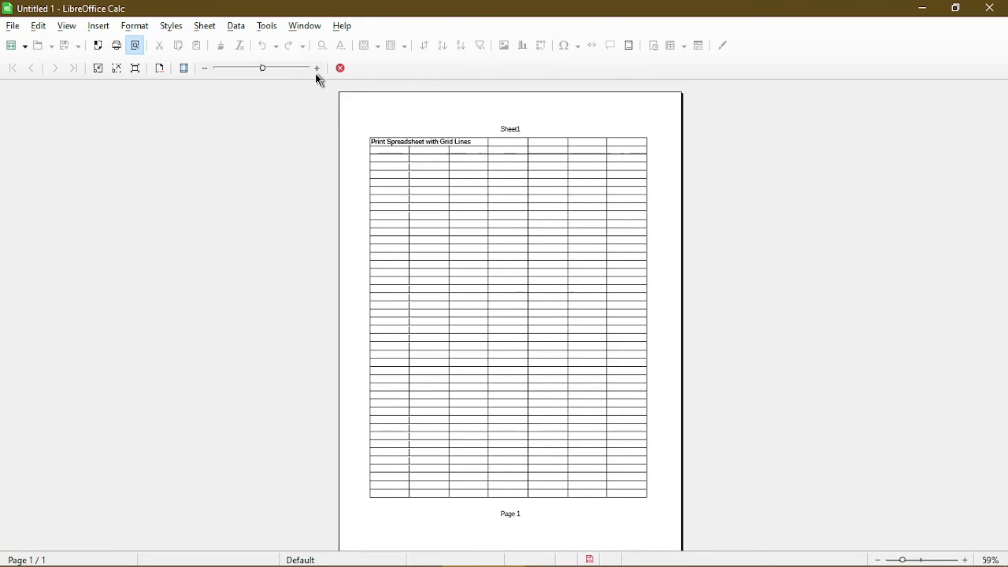
{"action": "mouse_move", "coordinate": [421, 350]}
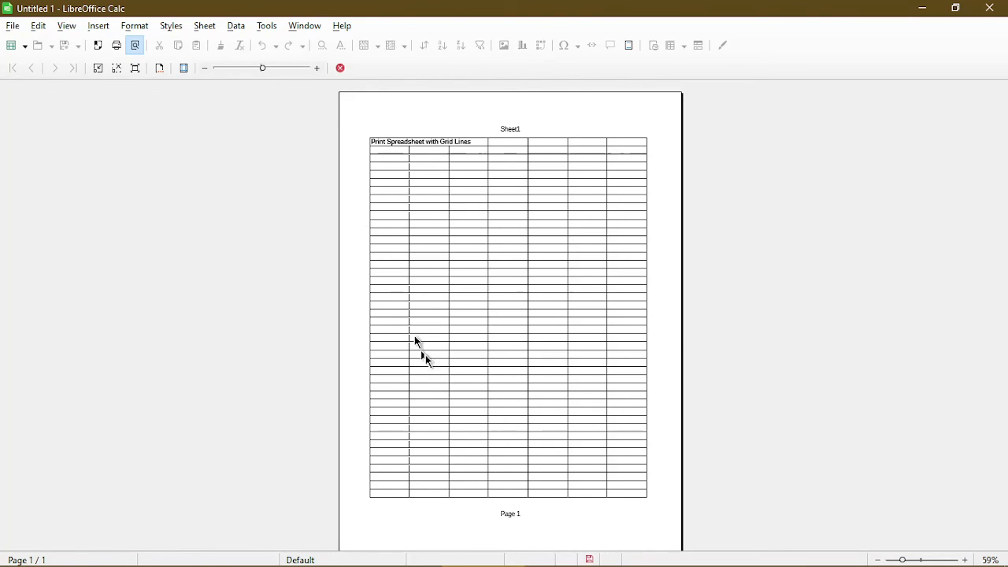
{"action": "mouse_move", "coordinate": [622, 397]}
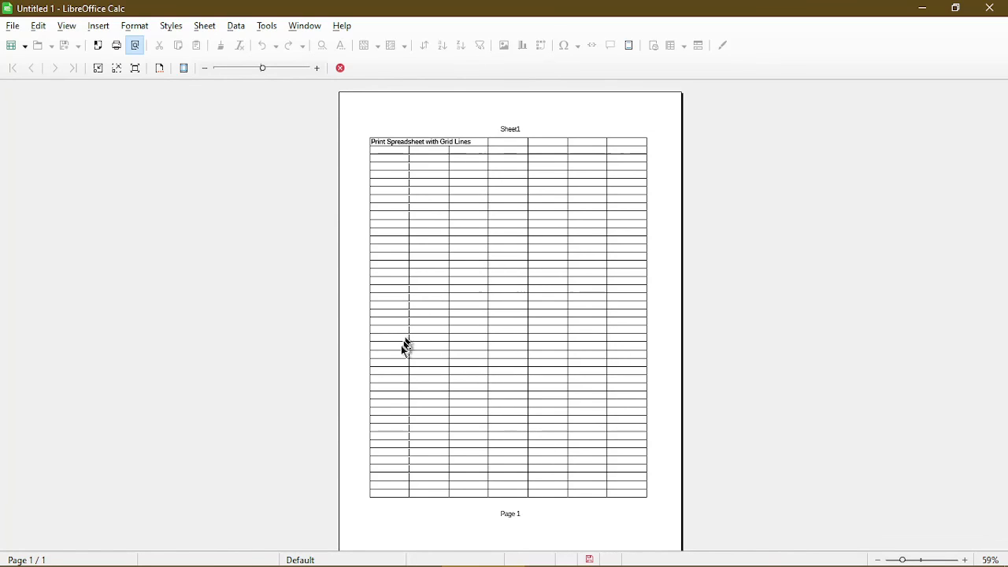
{"action": "mouse_move", "coordinate": [654, 463]}
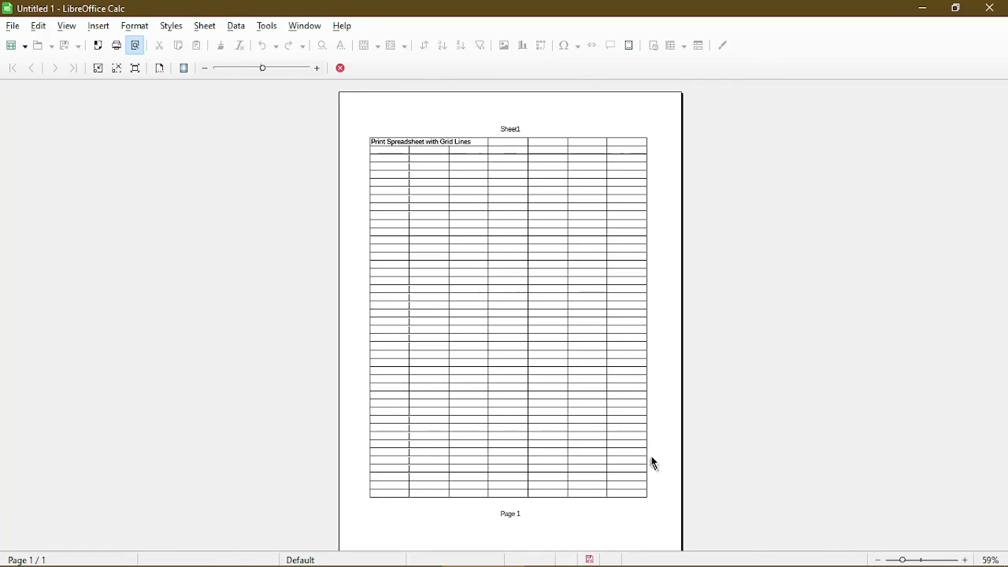
{"action": "mouse_move", "coordinate": [660, 460]}
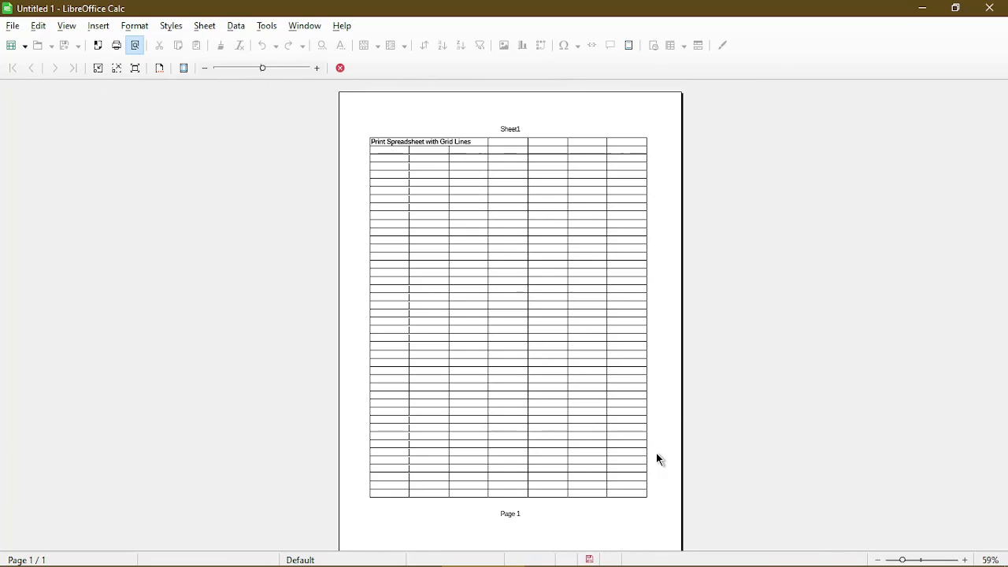
{"action": "mouse_move", "coordinate": [666, 459]}
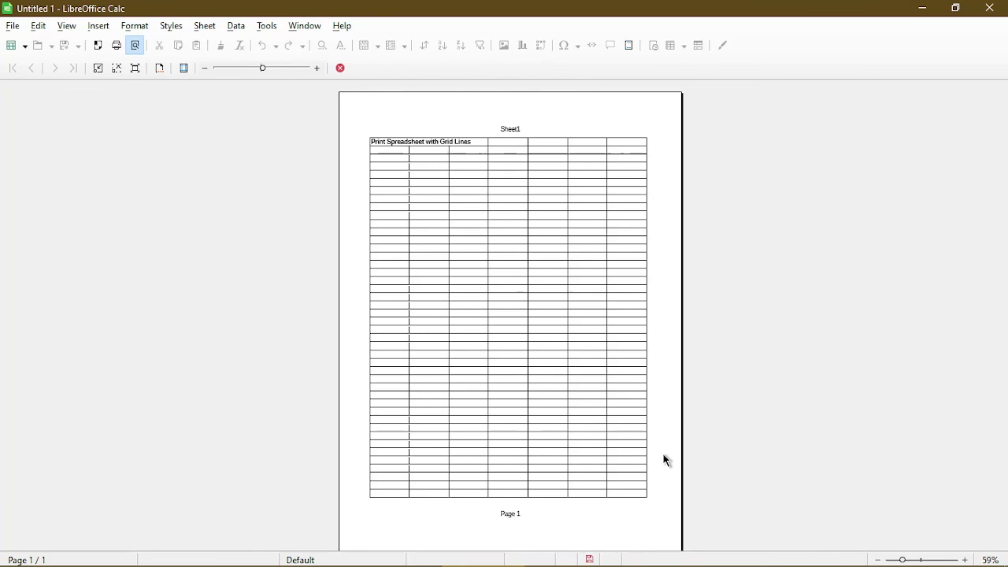
{"action": "mouse_move", "coordinate": [702, 366]}
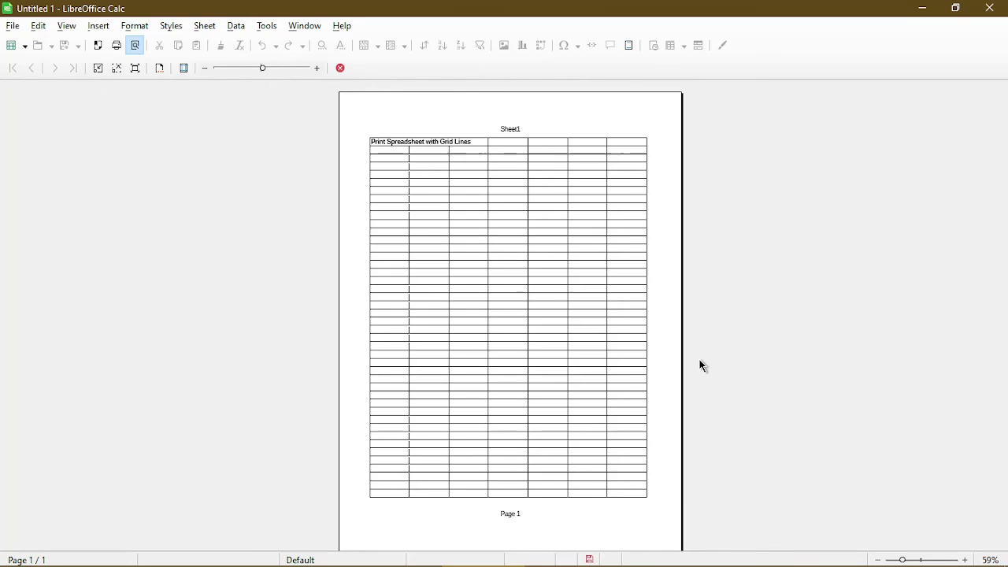
{"action": "mouse_move", "coordinate": [381, 152]}
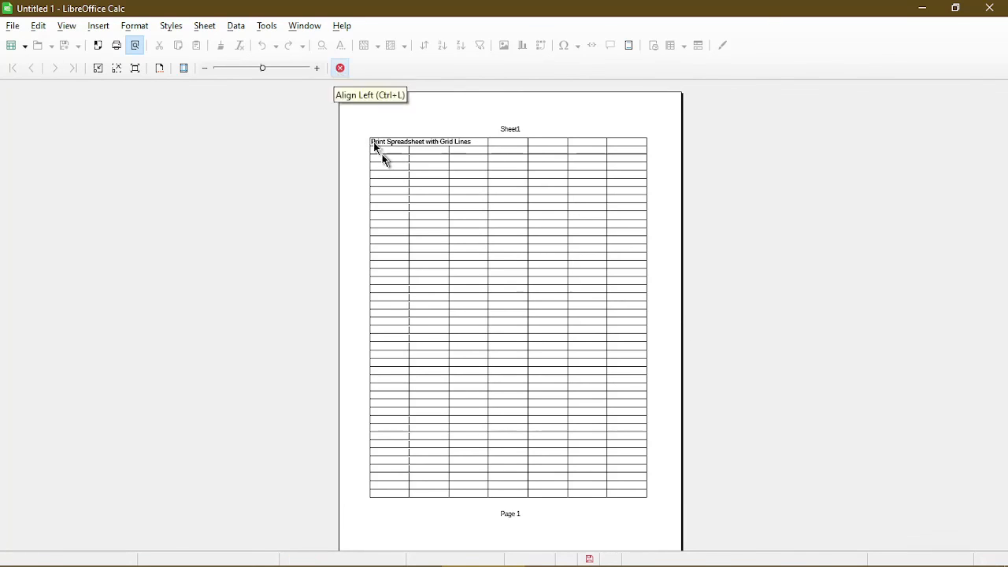
{"action": "left_click", "coordinate": [340, 68]}
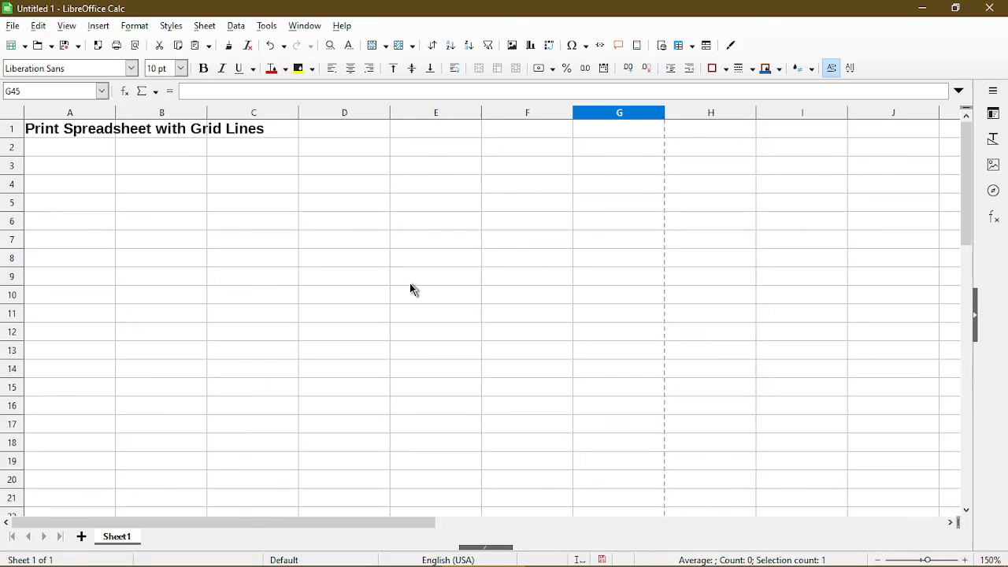